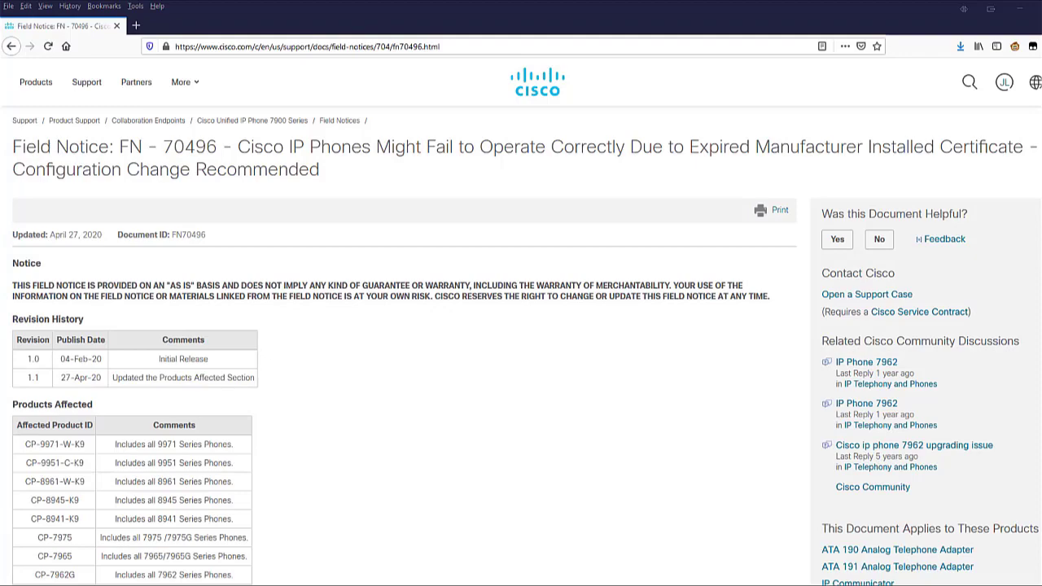
# - List the SEP* certificate files in the CAPF trace folder with 'file list activelog'
pyautogui.scroll(-3)
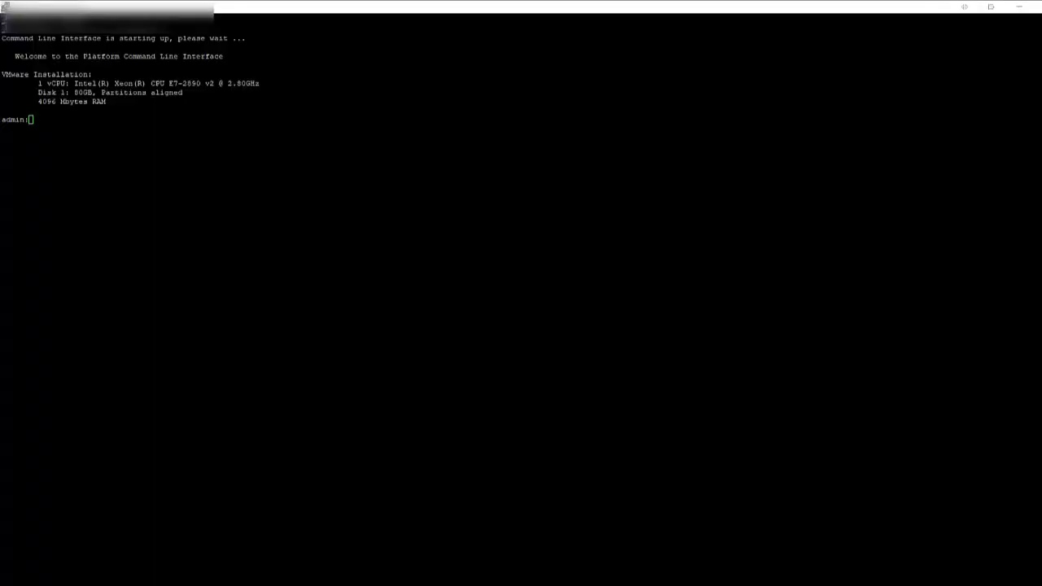
pyautogui.write('file list activelog /cm/trace/capf/sdi/SEP*')
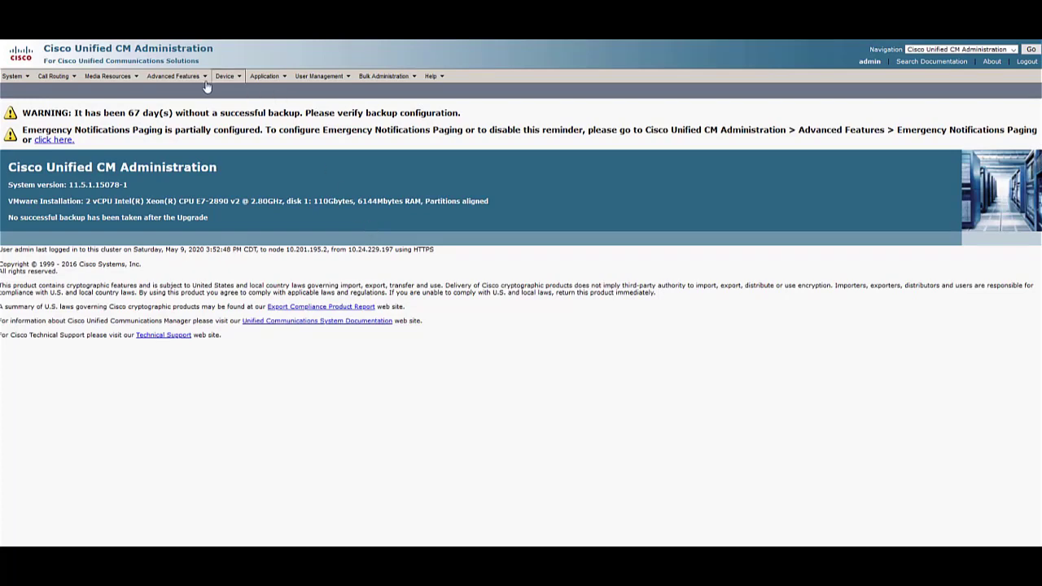
# - Open phone SEPC80084AA8758 from the Device > Phone list
pyautogui.click(237, 128)
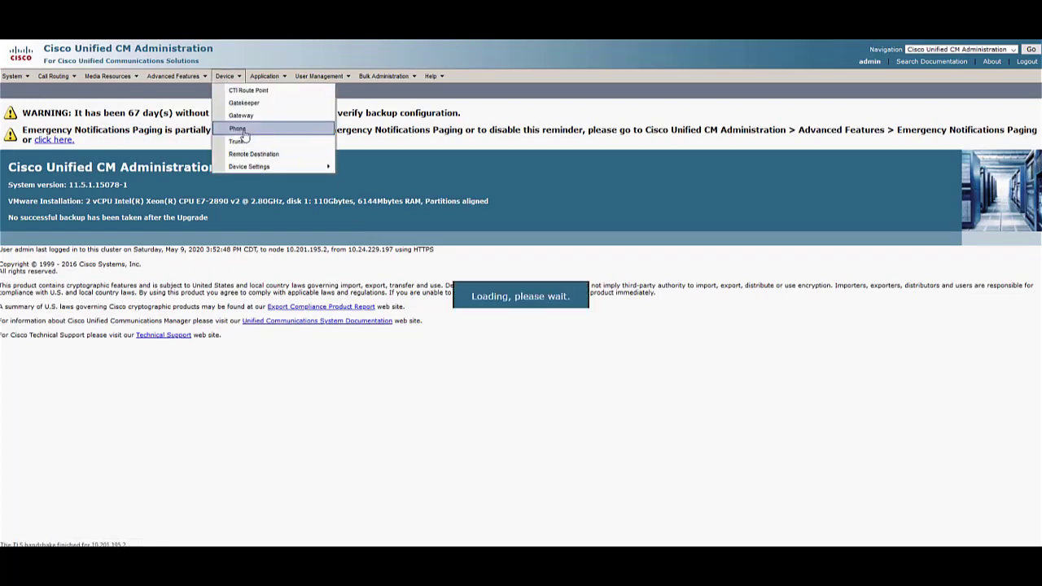
pyautogui.click(237, 127)
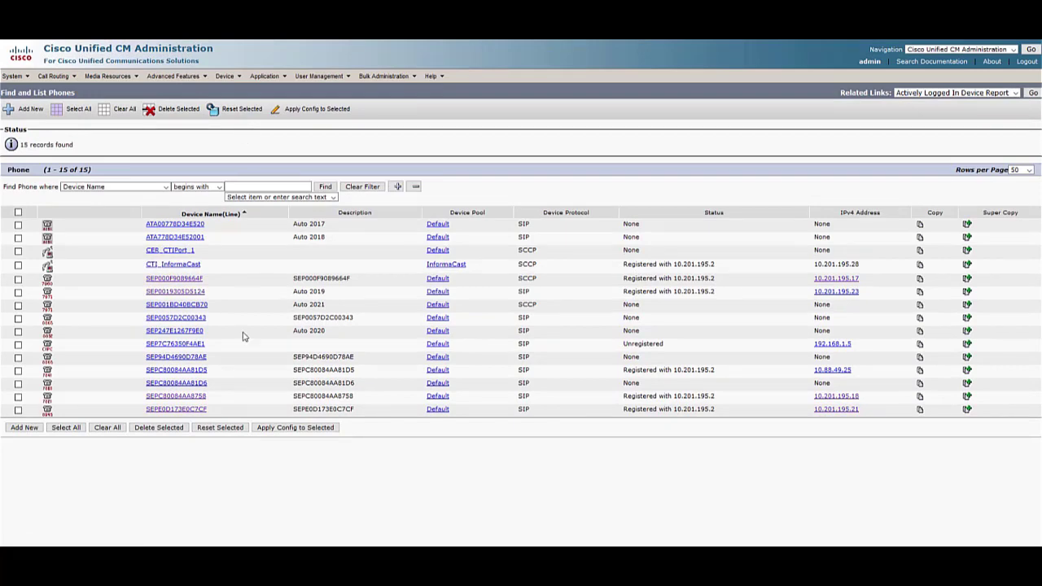
pyautogui.click(175, 396)
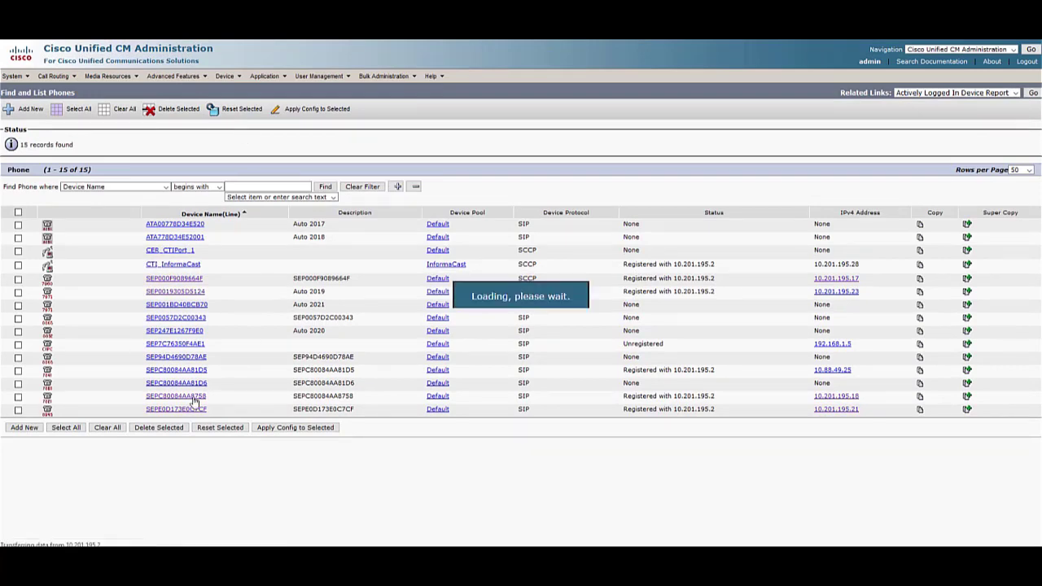
pyautogui.click(175, 396)
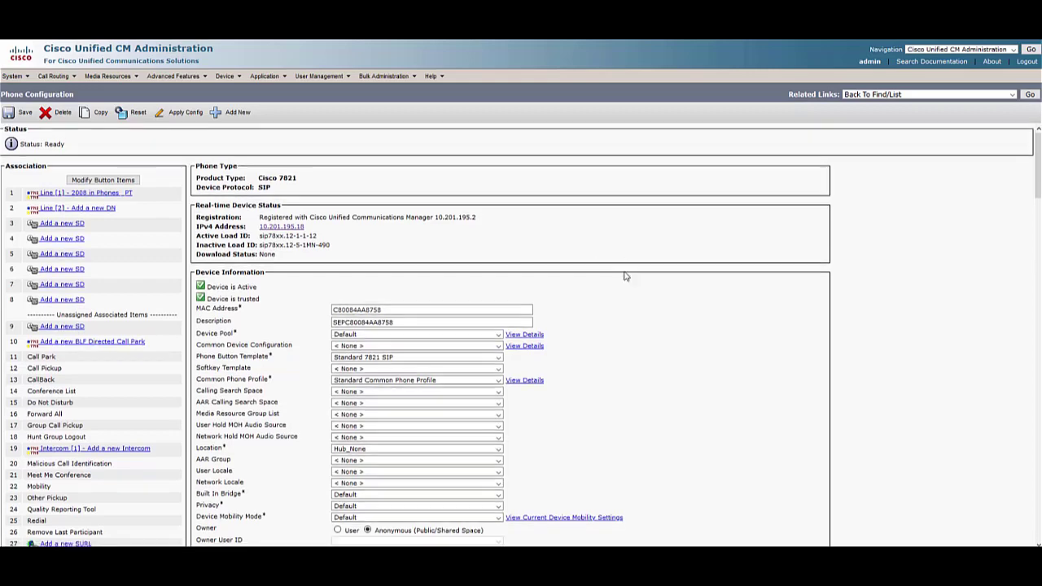
# - Set the phone's CAPF Certificate Operation to Troubleshoot
pyautogui.scroll(-3)
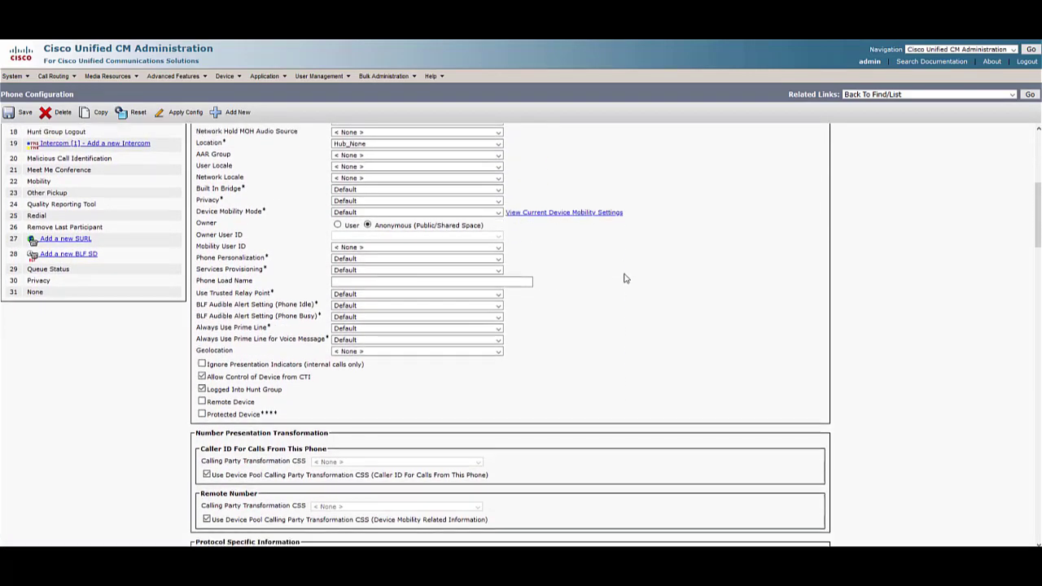
pyautogui.scroll(-3)
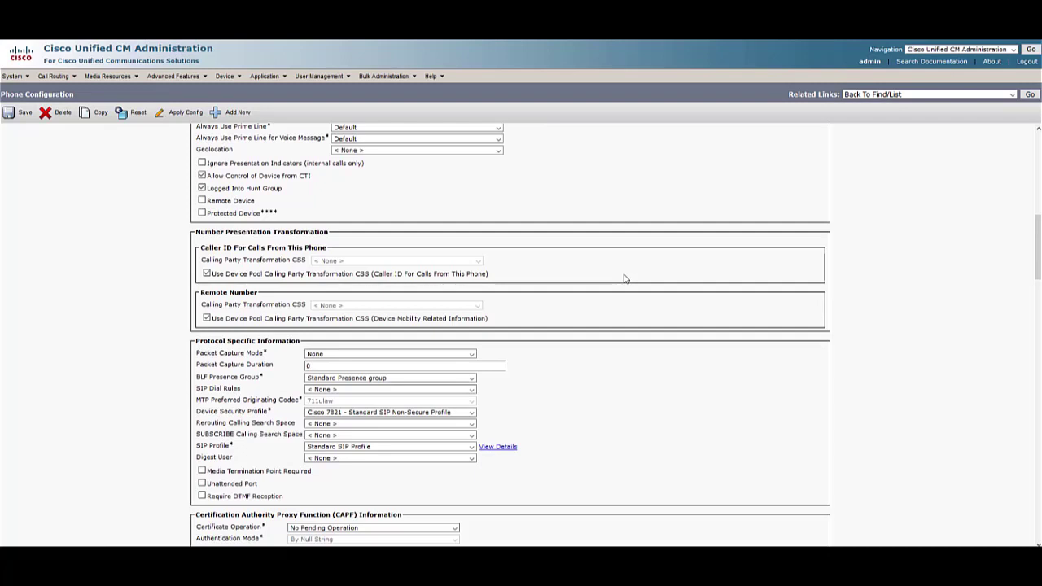
pyautogui.scroll(-3)
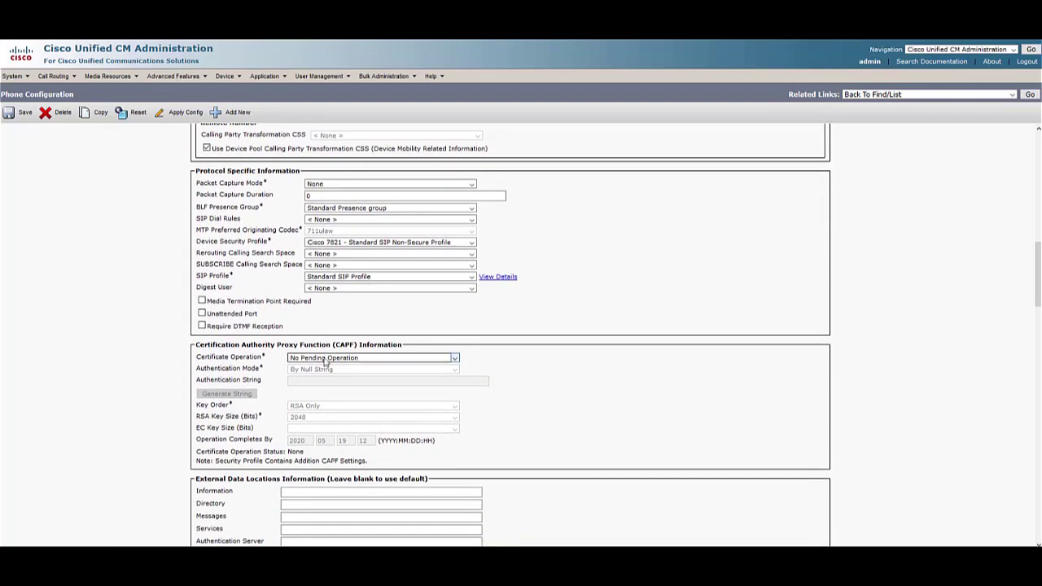
pyautogui.click(372, 357)
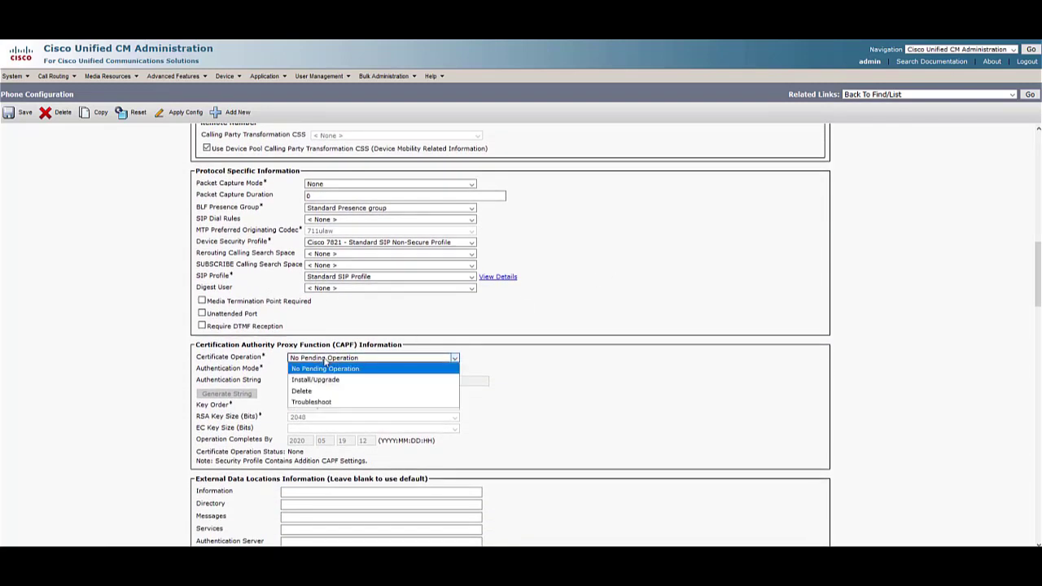
pyautogui.click(311, 401)
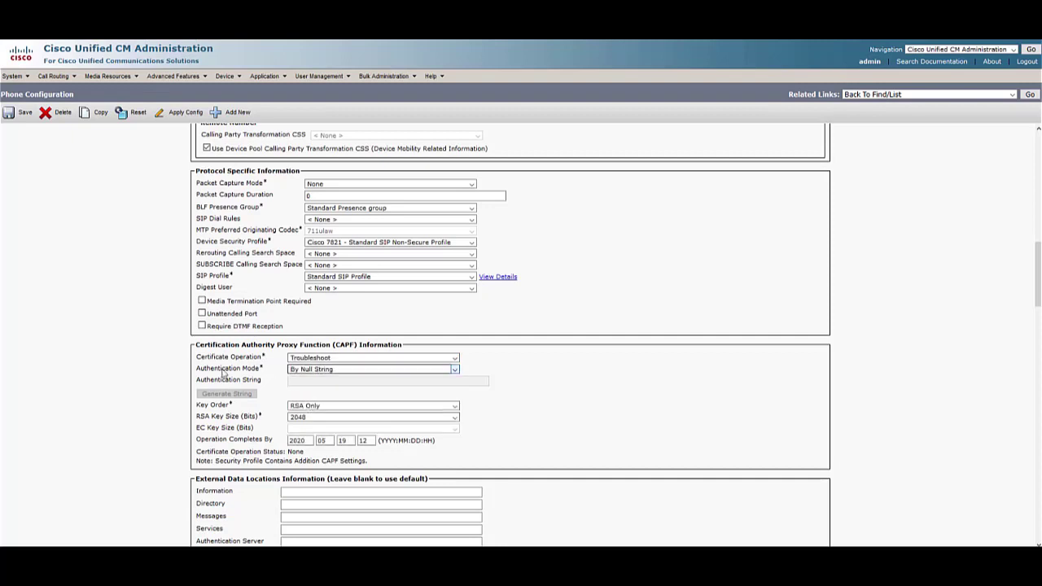
pyautogui.moveTo(310, 370)
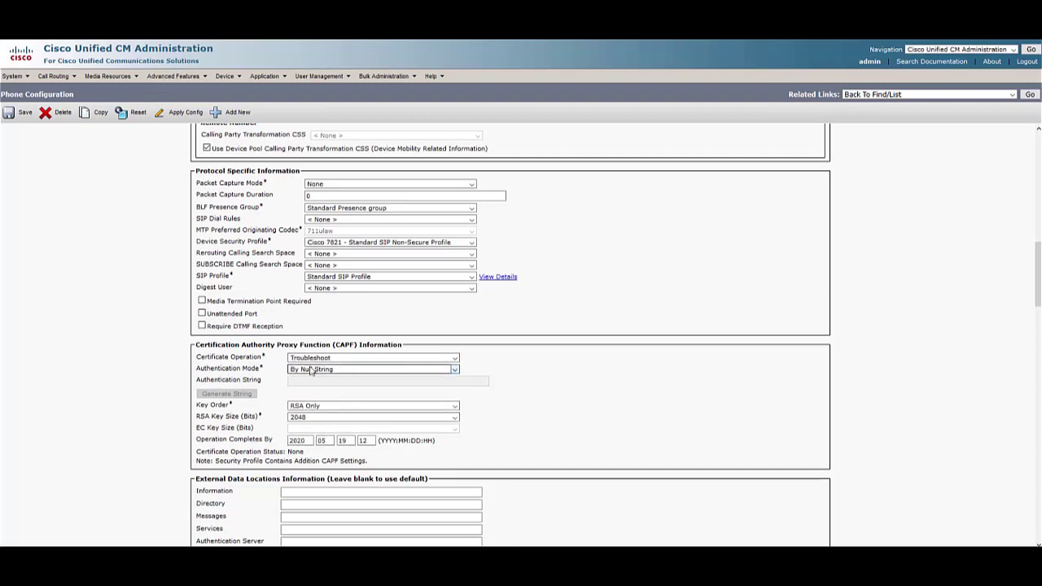
pyautogui.click(372, 368)
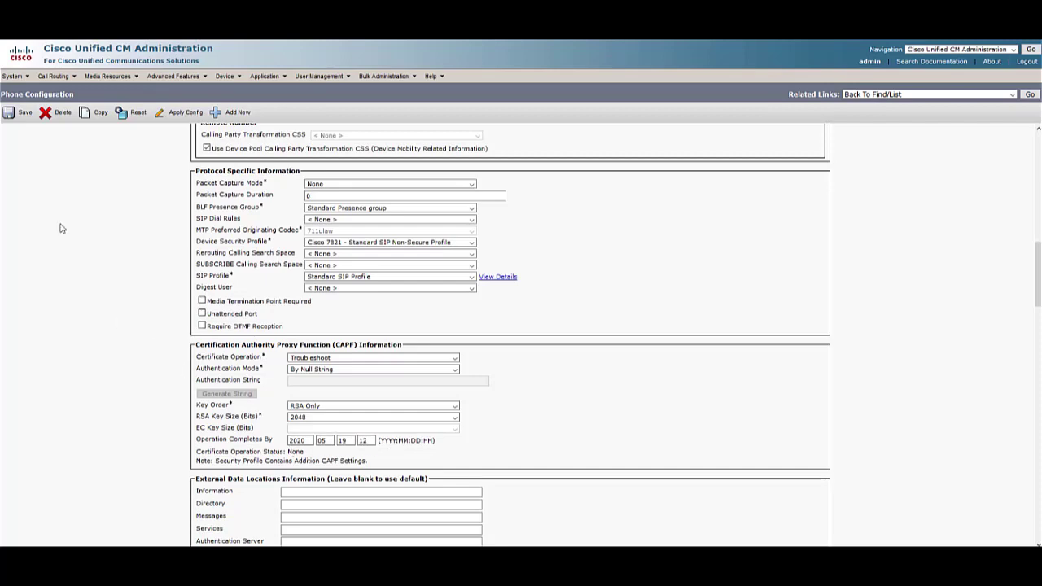
# - Save the Troubleshoot setting, acknowledge Apply Config, and reset the phone
pyautogui.click(20, 112)
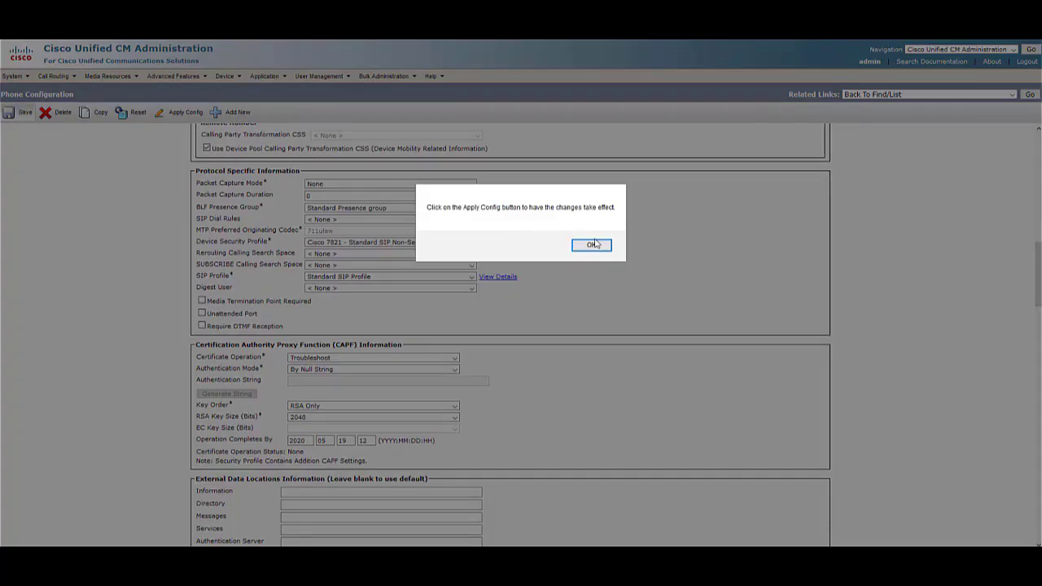
pyautogui.click(591, 245)
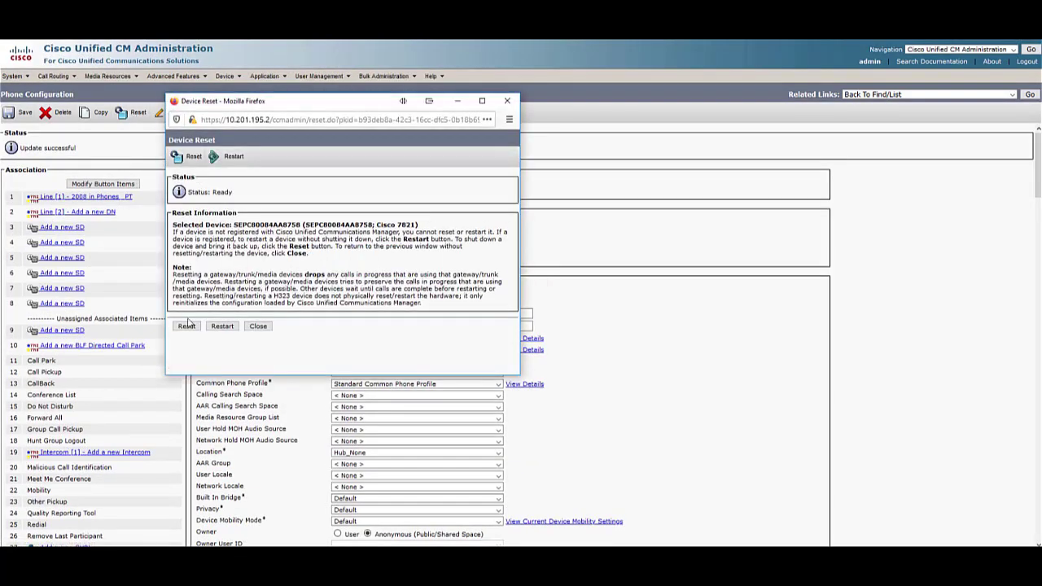
pyautogui.click(186, 326)
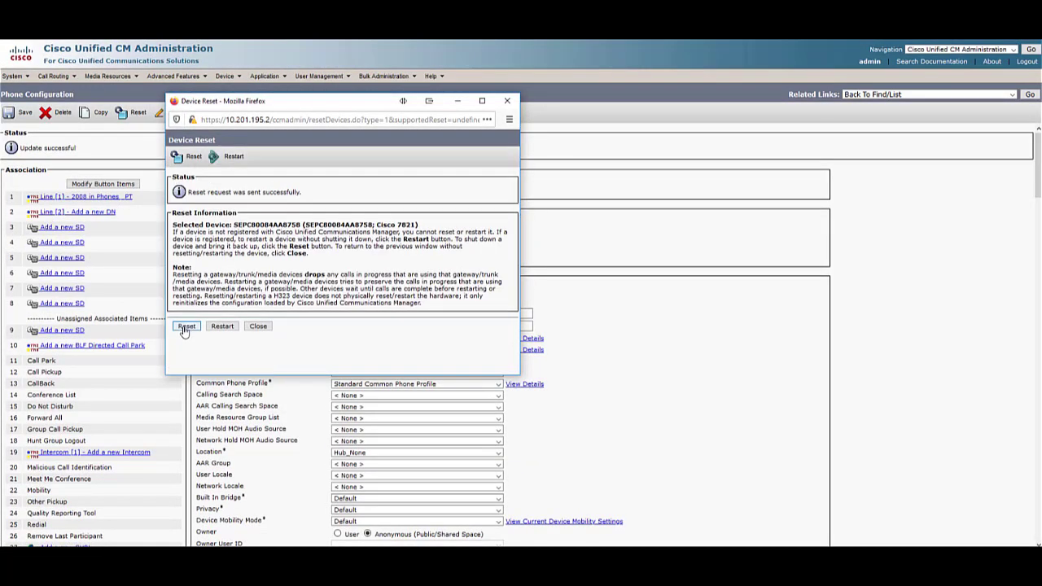
pyautogui.click(258, 325)
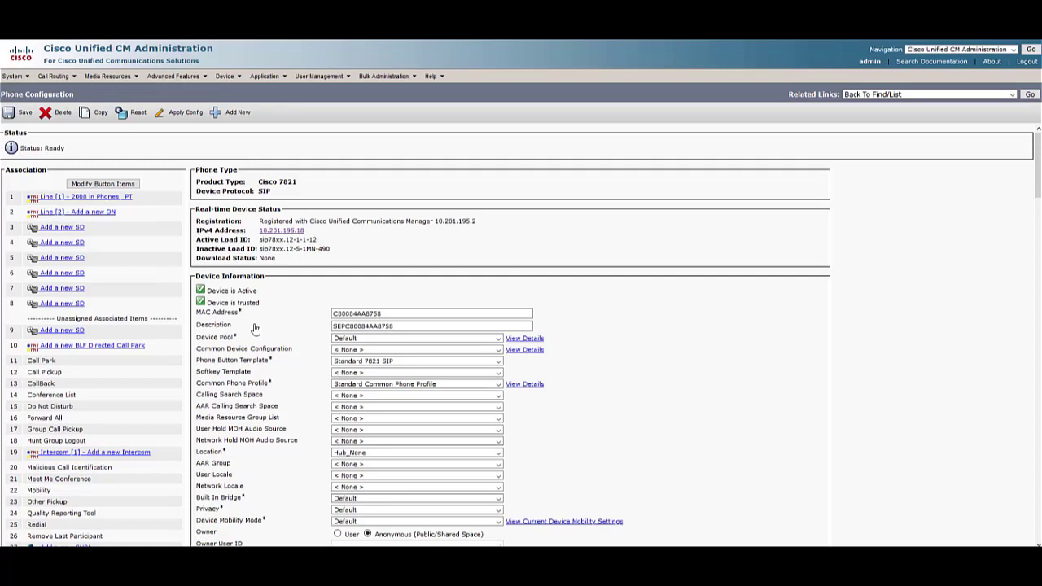
pyautogui.moveTo(689, 317)
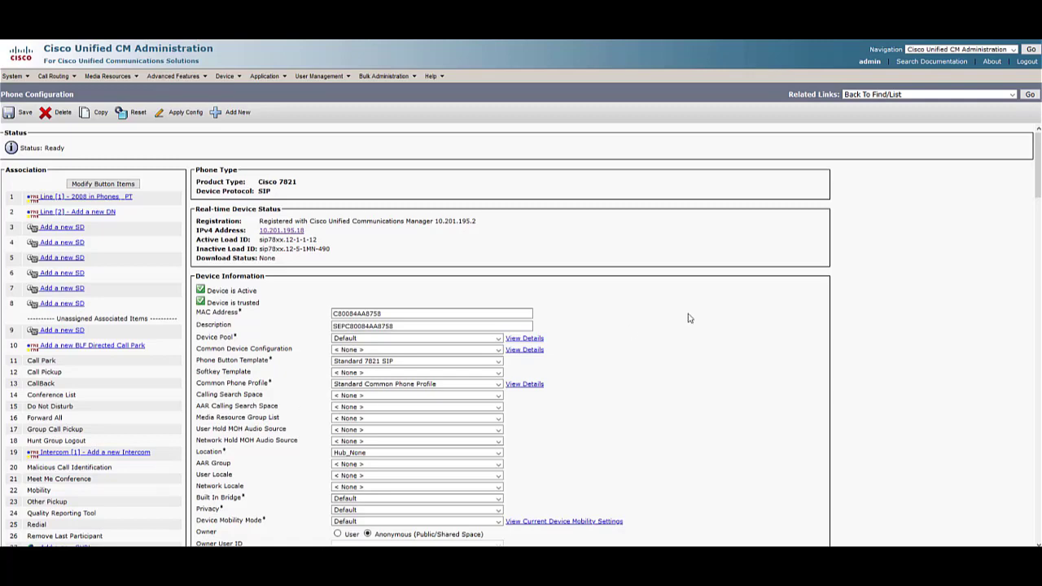
pyautogui.scroll(-3)
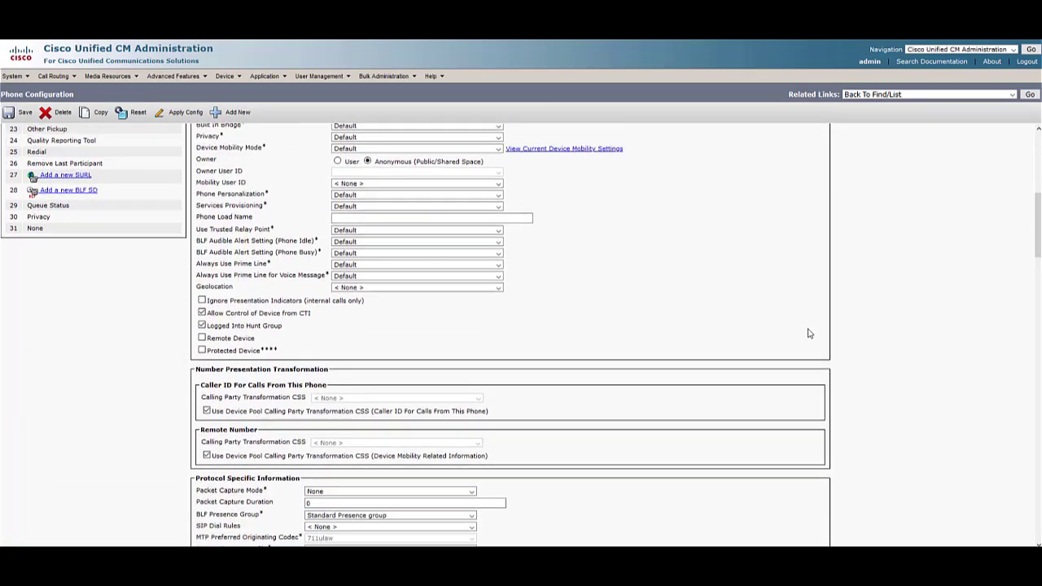
pyautogui.scroll(-3)
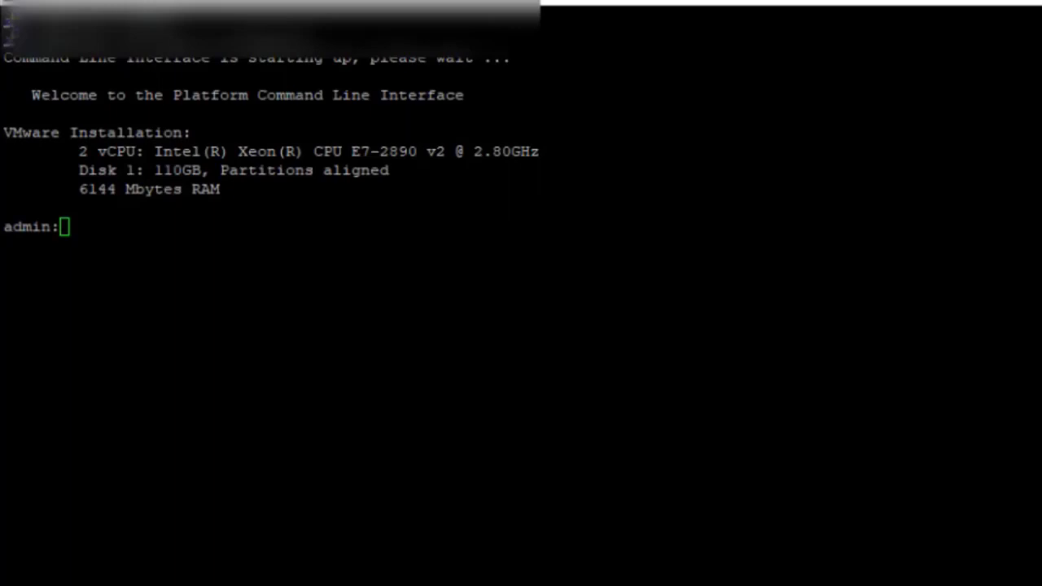
# - List the three SEP certificate files, then start 'file get activelog' on them
pyautogui.write('file list activelog /cm/trace/capf/sdi/SEP*')
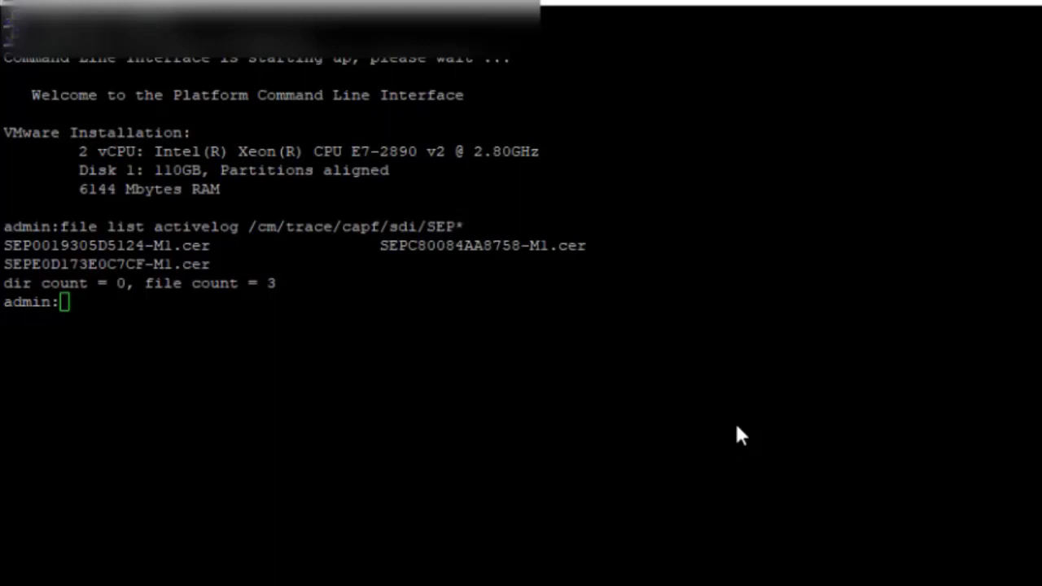
pyautogui.write('file get activelog /cm/trace/capf/sdi/SEP*')
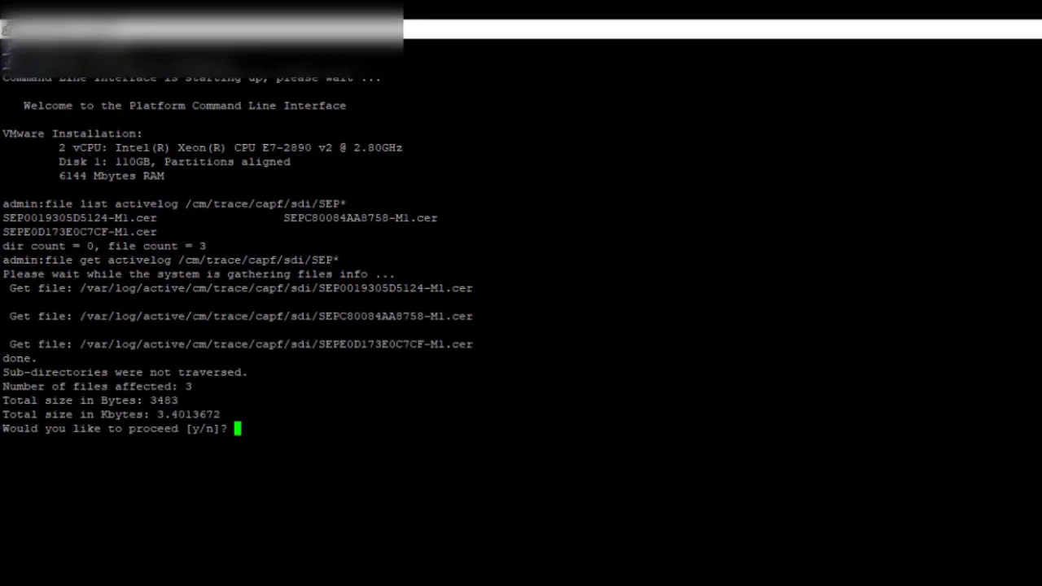
pyautogui.write('y')
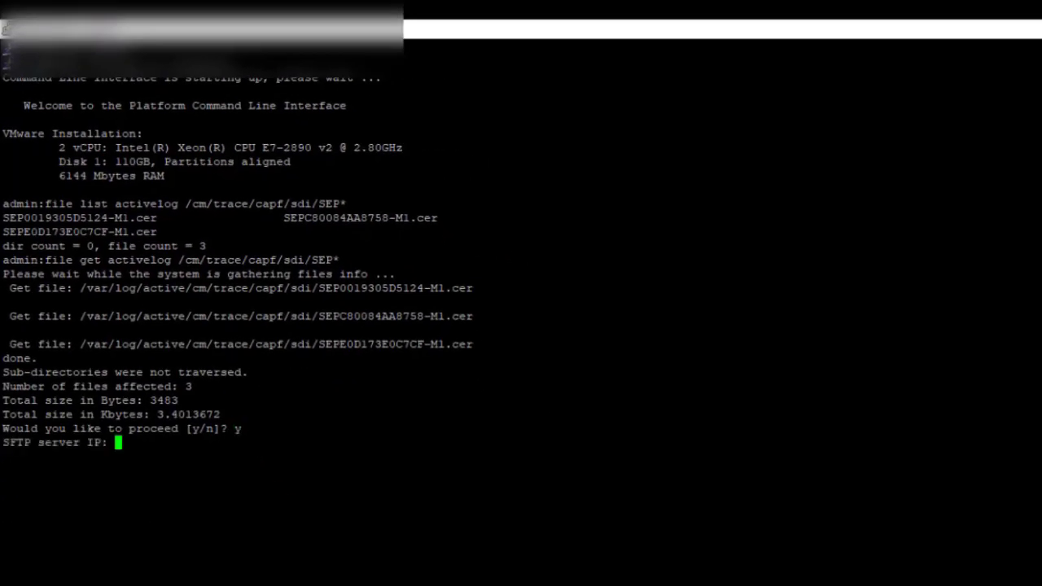
pyautogui.write('1')
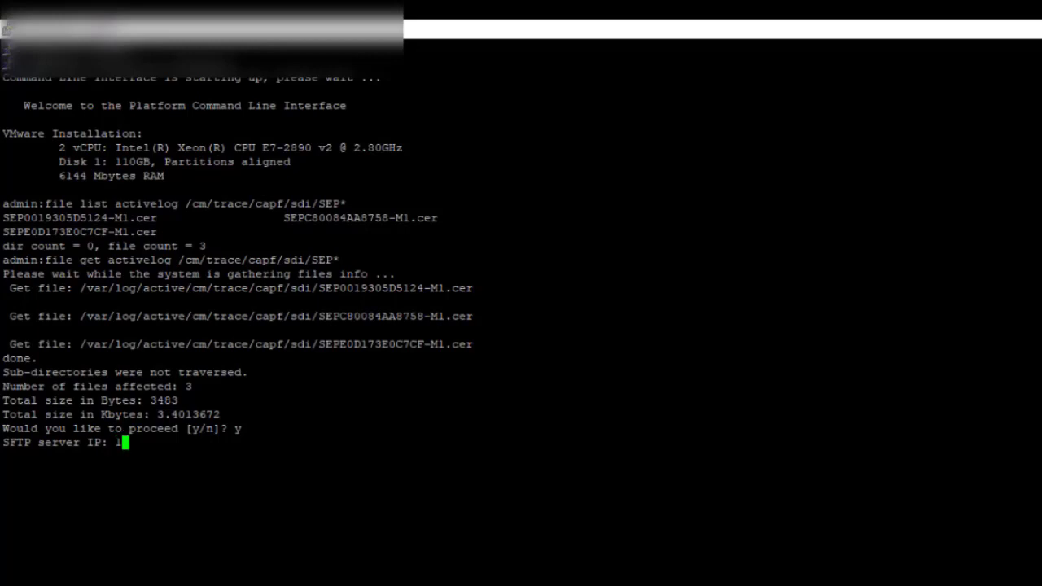
pyautogui.write('0.24.13')
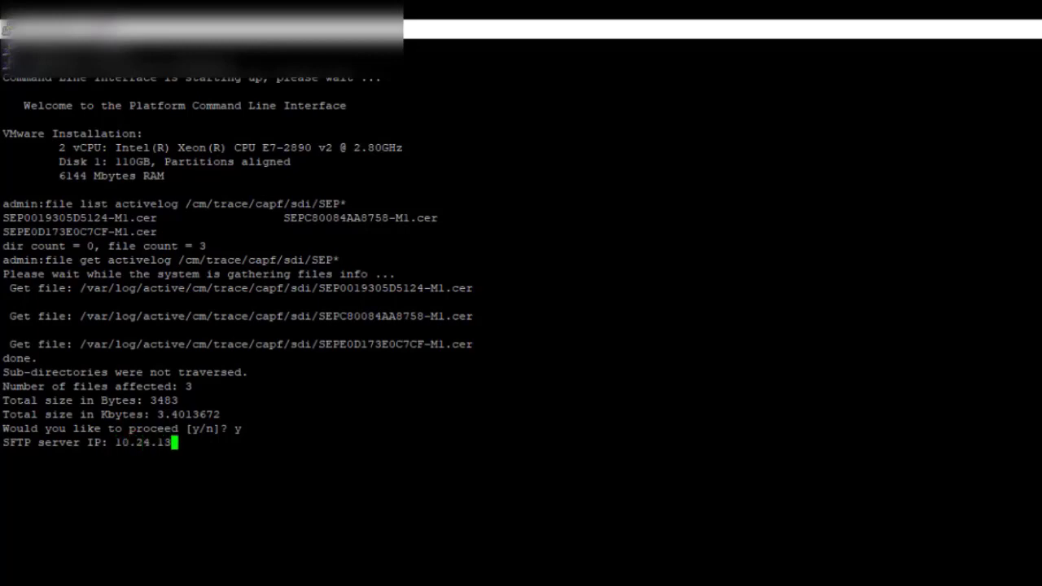
pyautogui.write('6.92')
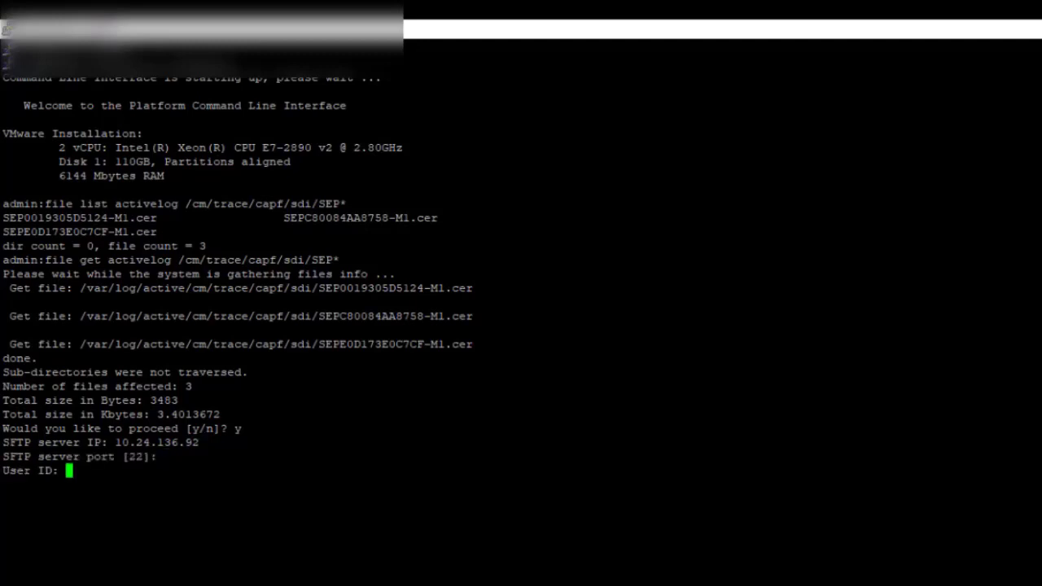
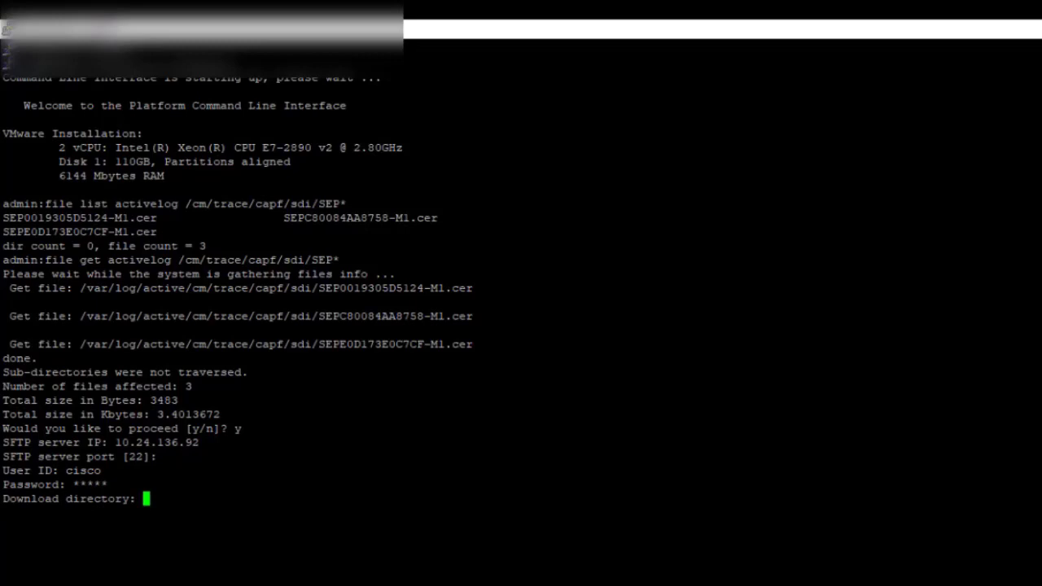
pyautogui.write('/')
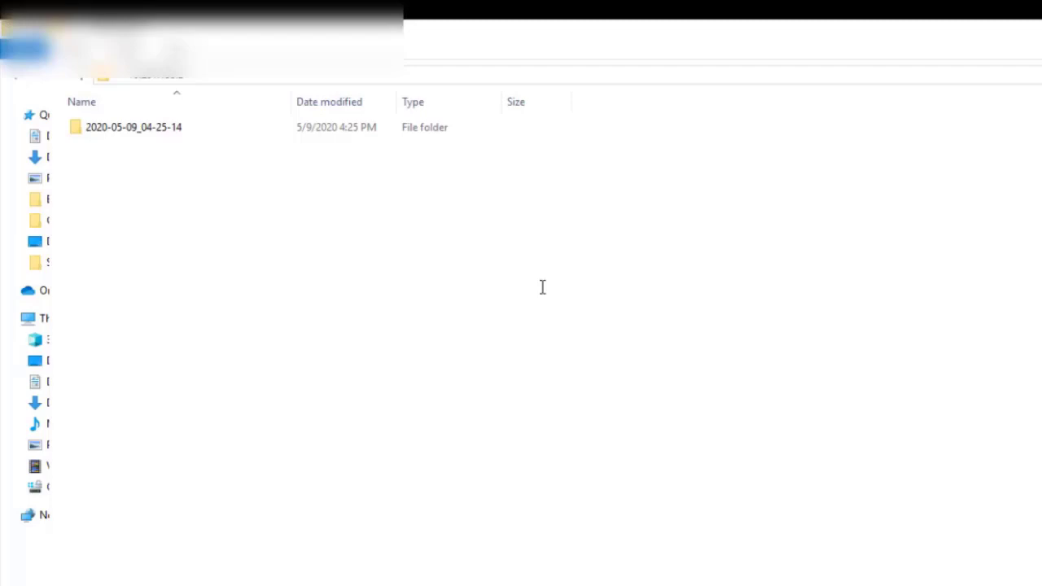
# - Browse to capf > sdi and view validity dates of the SEP0019305D5124, SEPC80084AA8758 and SEPE0D173E0C7CF certificates
pyautogui.click(133, 127)
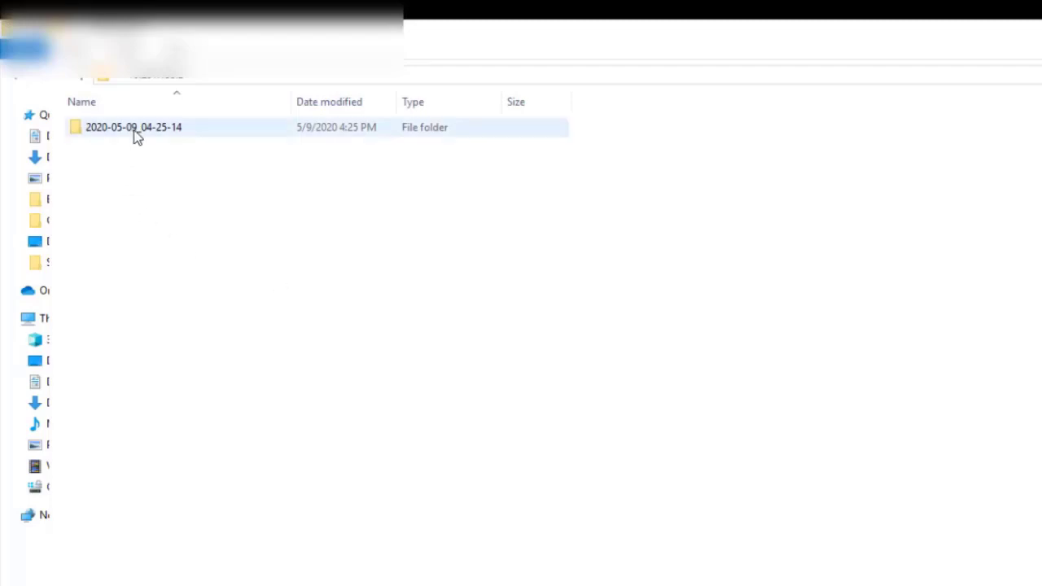
pyautogui.write('capf > sdi')
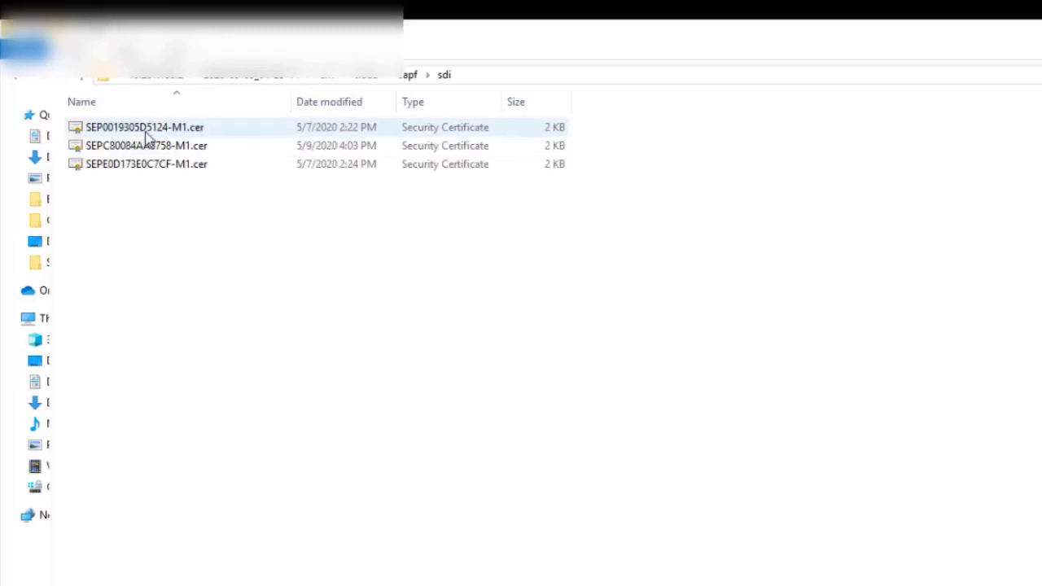
pyautogui.moveTo(159, 140)
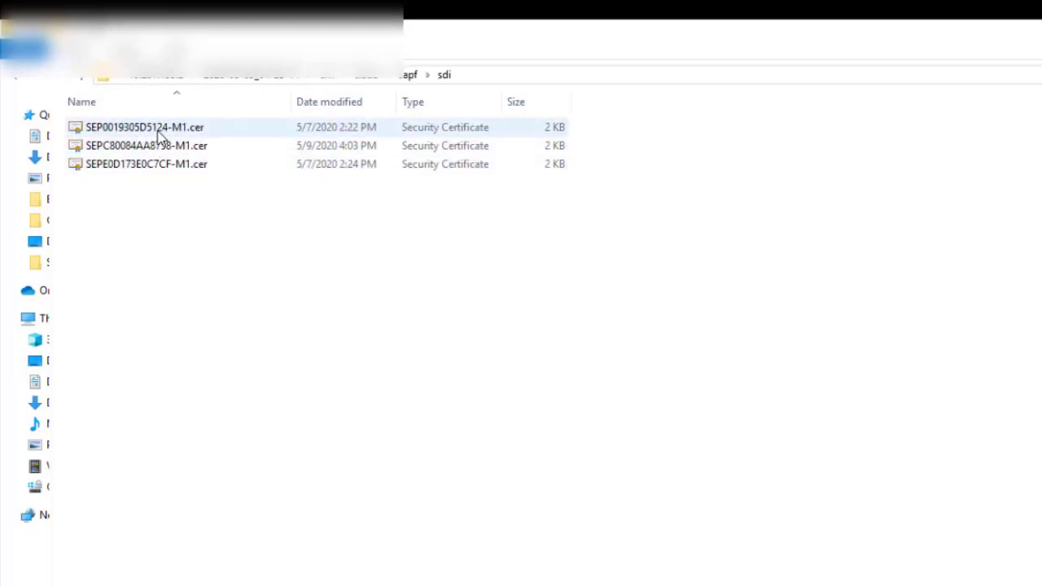
pyautogui.moveTo(167, 130)
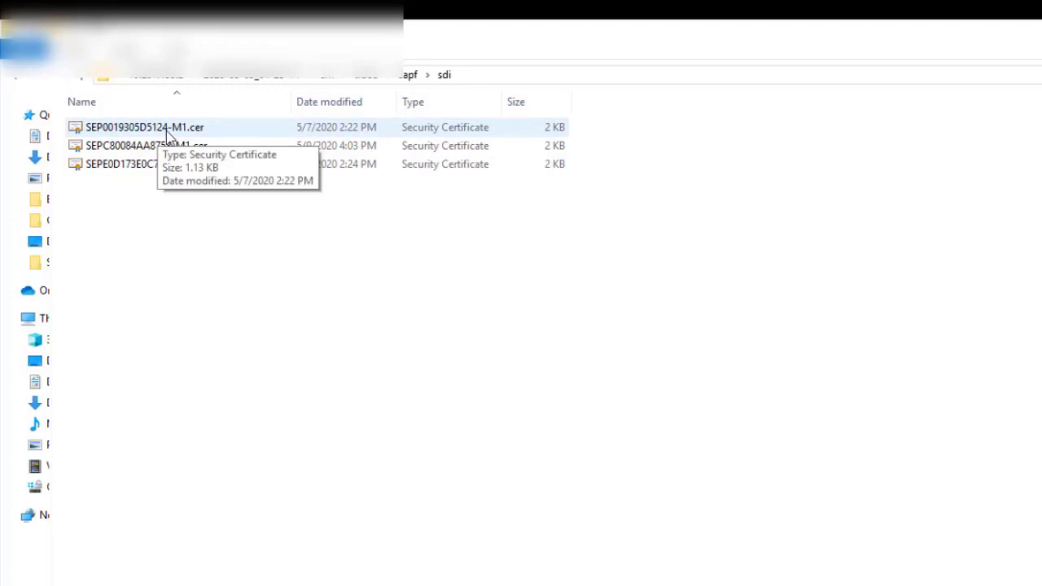
pyautogui.moveTo(163, 134)
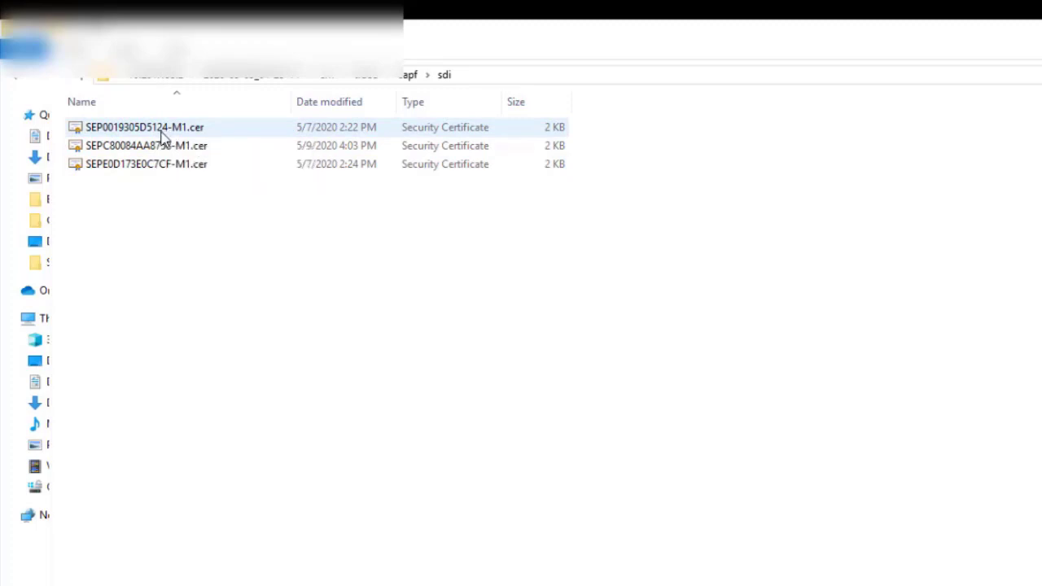
pyautogui.doubleClick(145, 127)
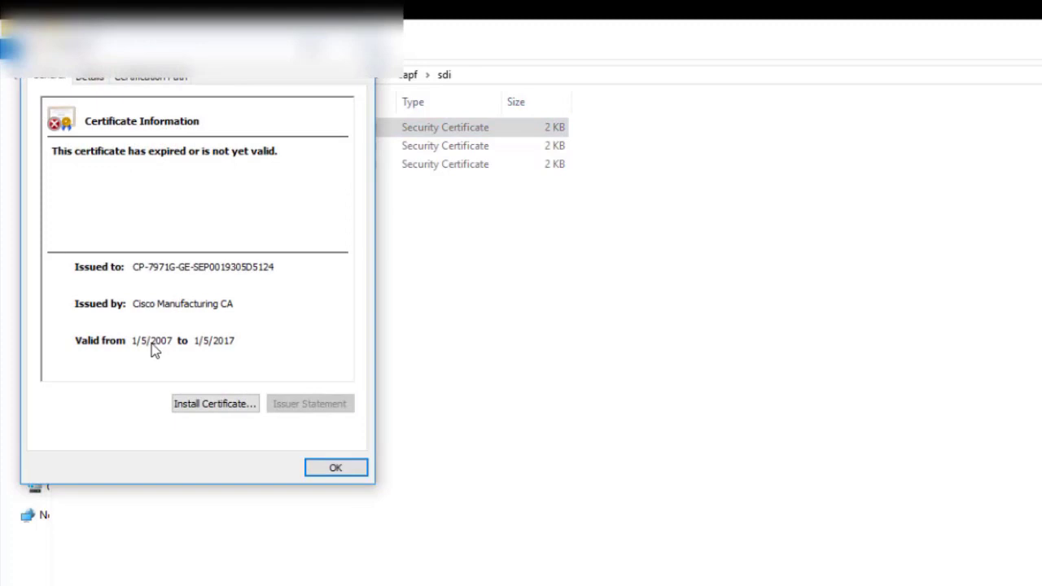
pyautogui.moveTo(247, 346)
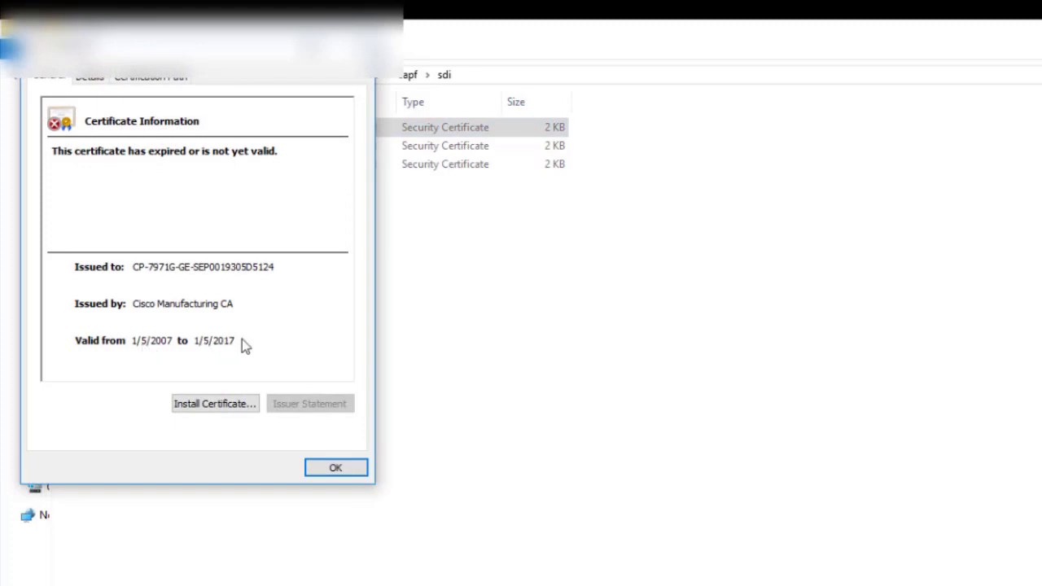
pyautogui.click(335, 467)
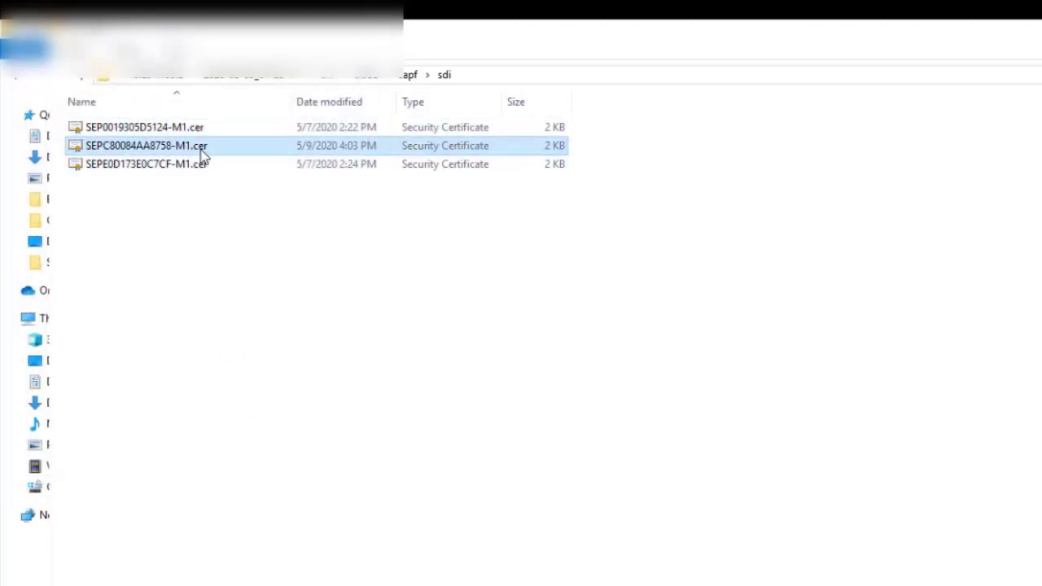
pyautogui.doubleClick(147, 146)
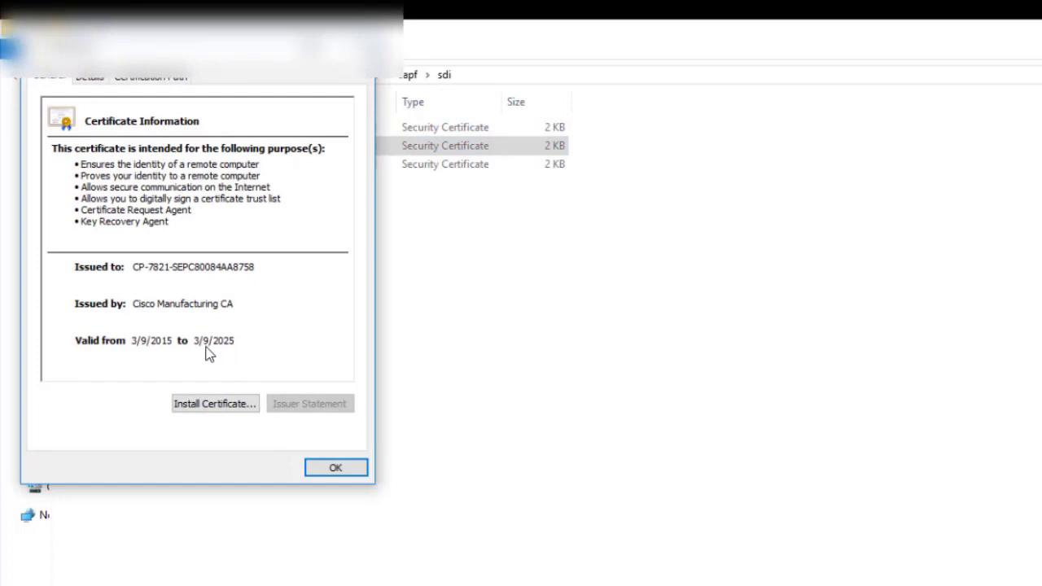
pyautogui.click(335, 467)
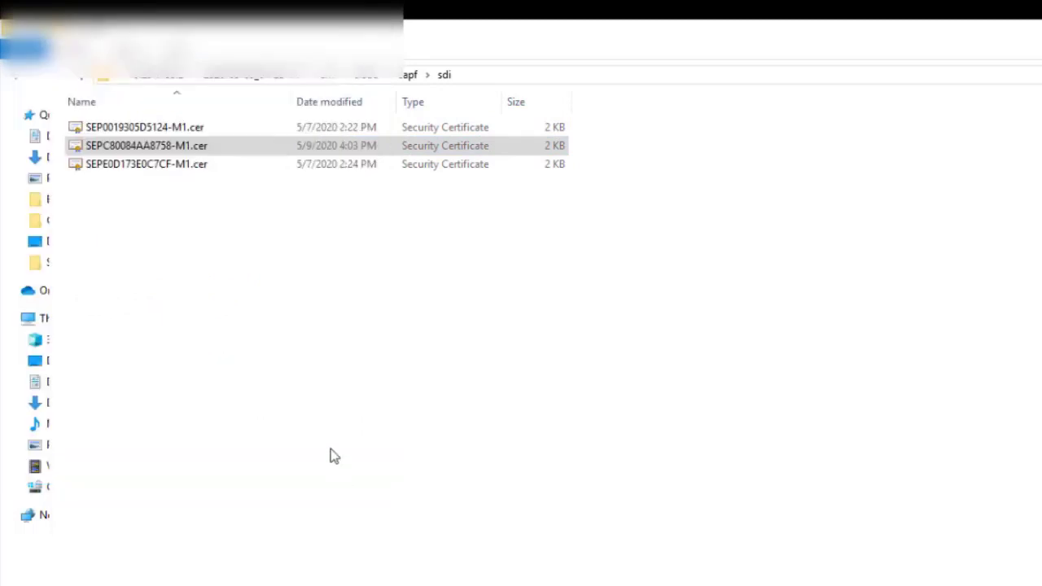
pyautogui.doubleClick(148, 163)
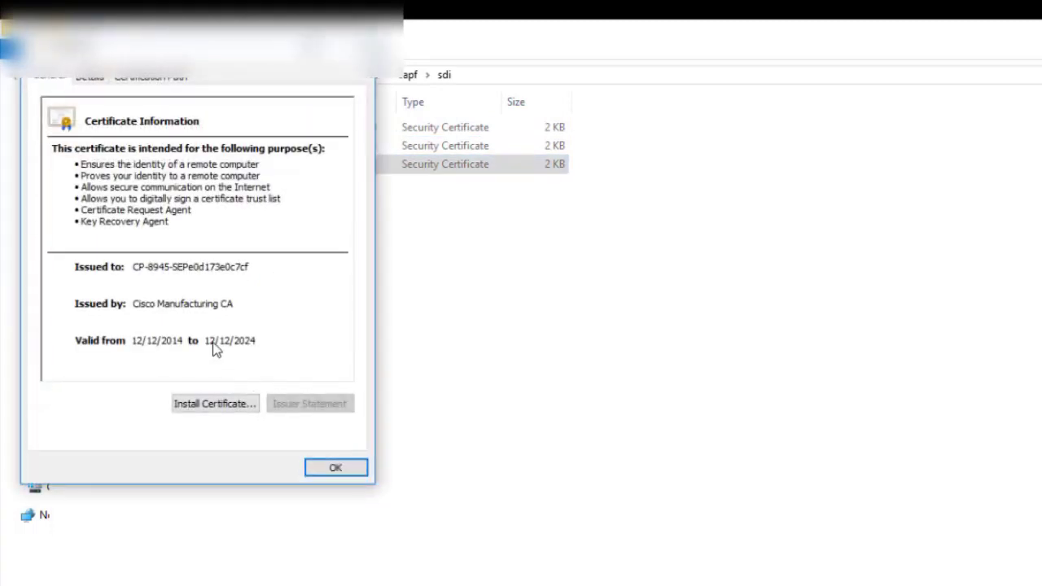
pyautogui.moveTo(368, 448)
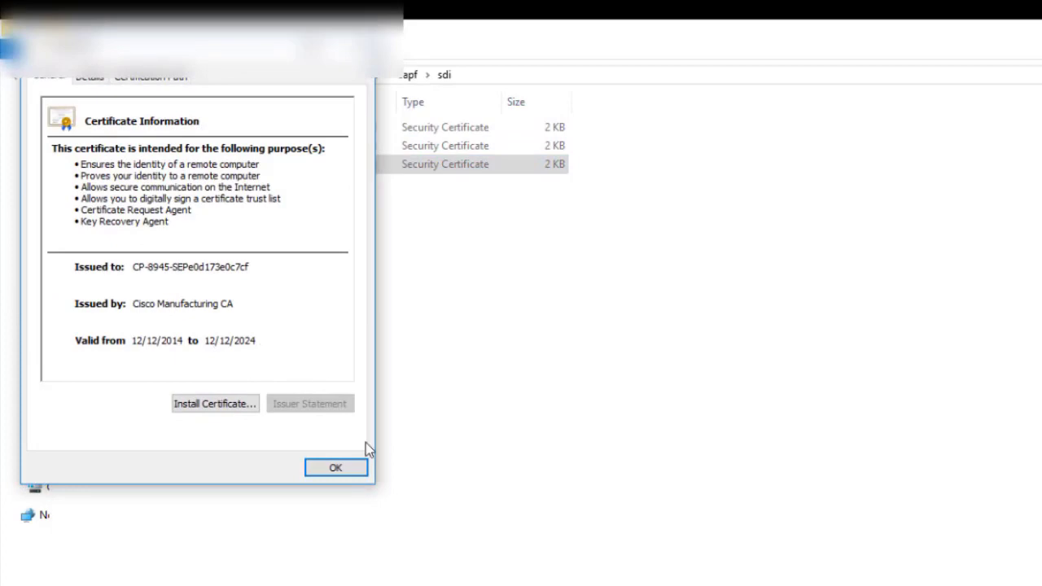
pyautogui.click(336, 467)
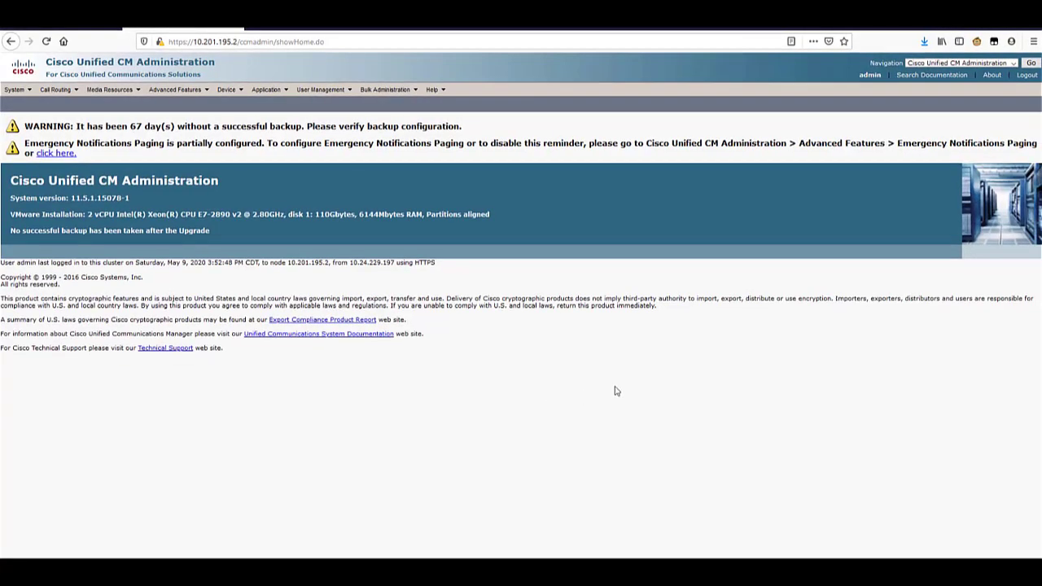
pyautogui.moveTo(202, 255)
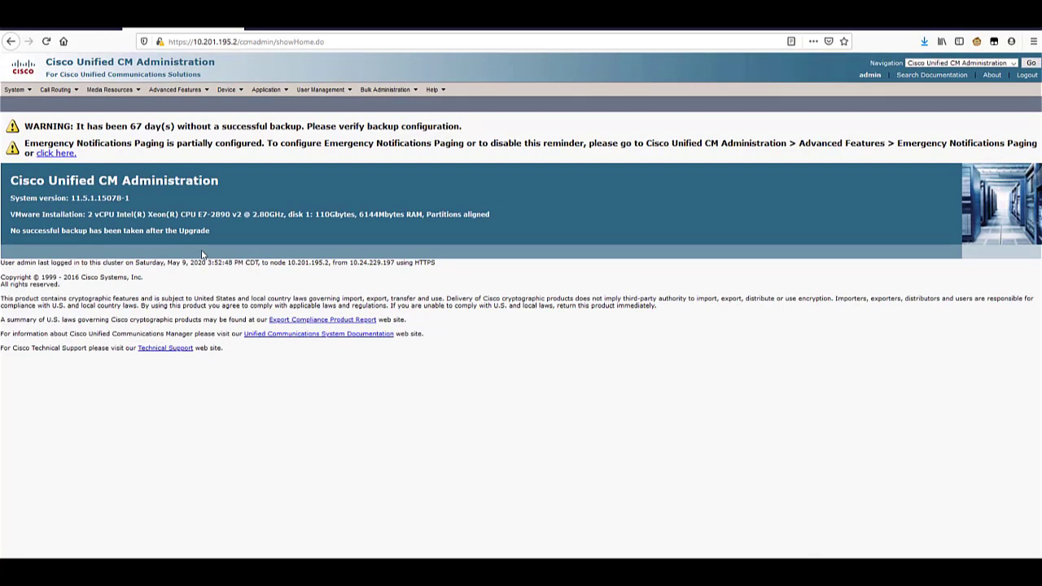
pyautogui.moveTo(235, 184)
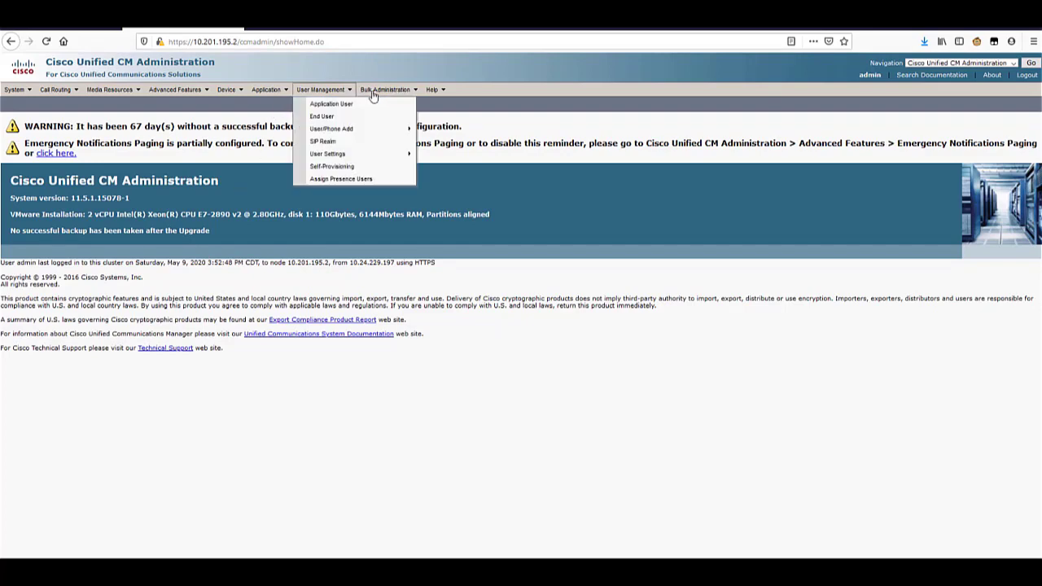
pyautogui.click(385, 89)
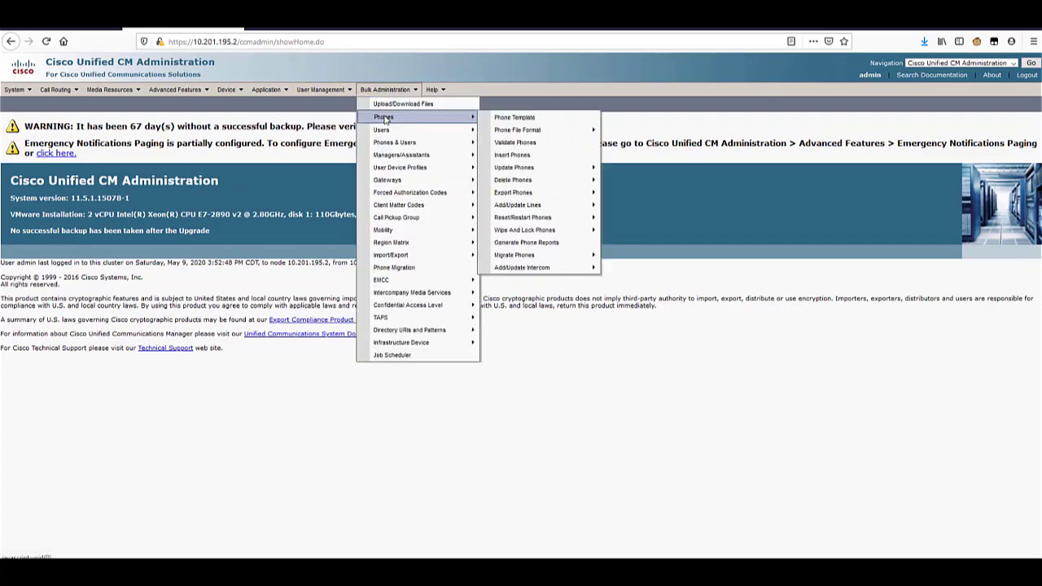
pyautogui.moveTo(514, 168)
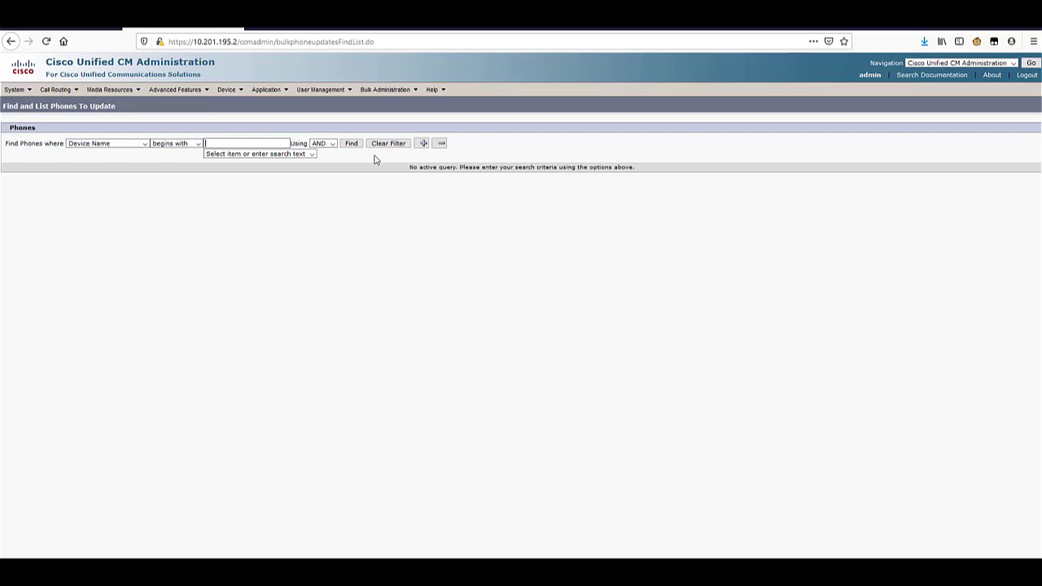
# - Find all phones for the bulk update and scroll to the CAPF Information section
pyautogui.click(351, 142)
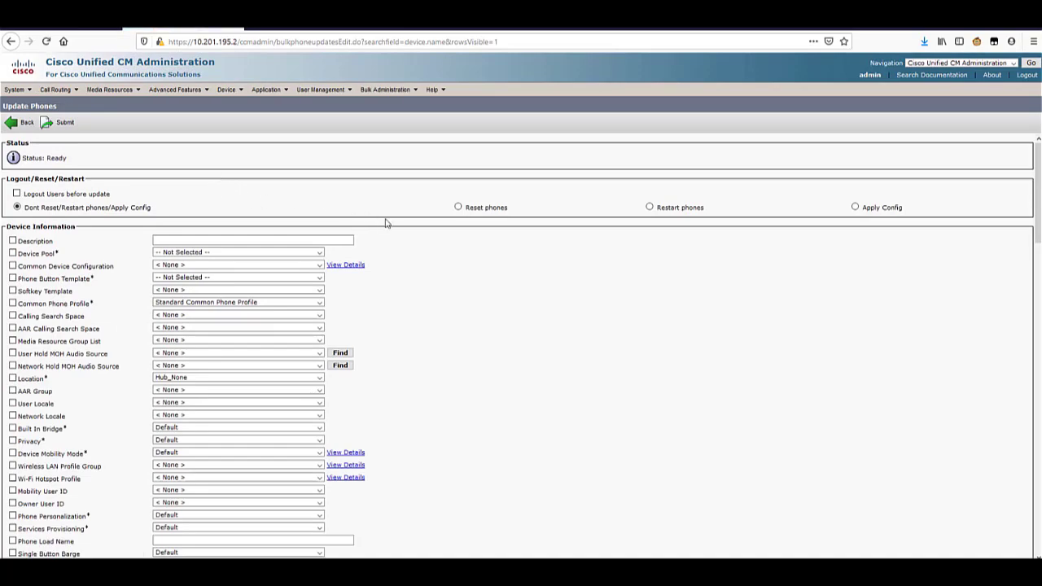
pyautogui.scroll(-3)
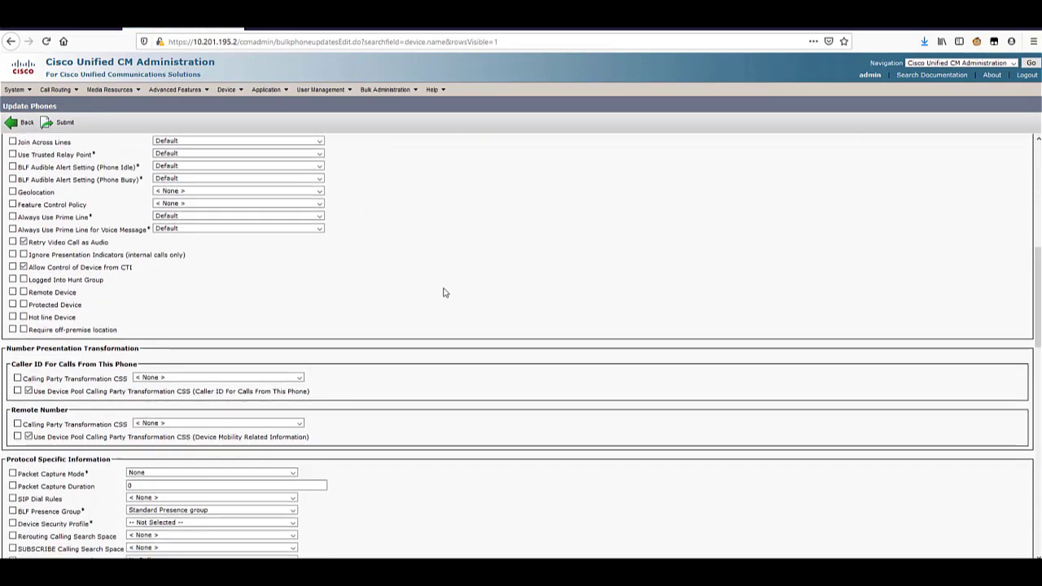
pyautogui.scroll(-3)
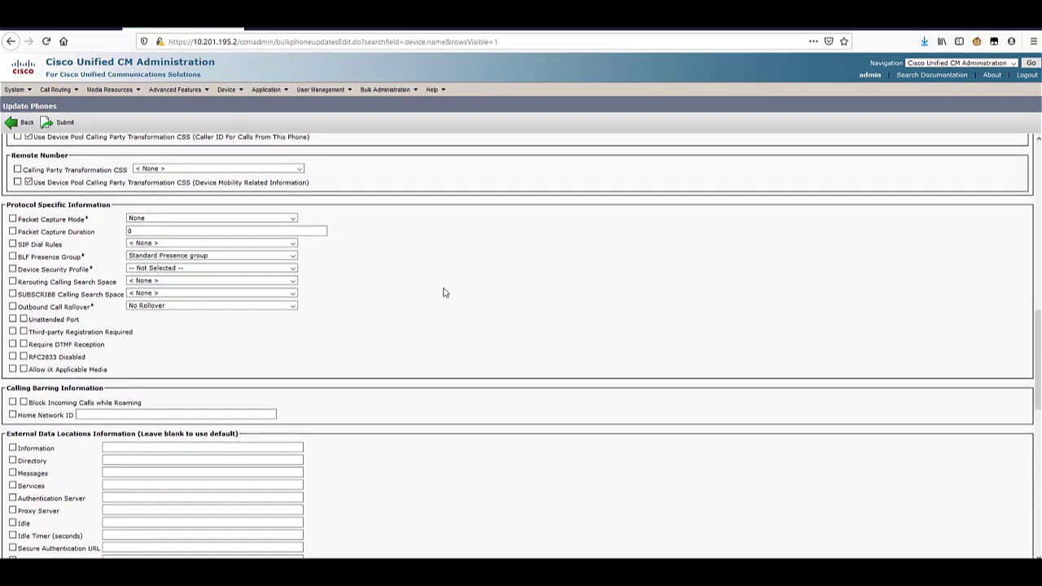
pyautogui.scroll(-3)
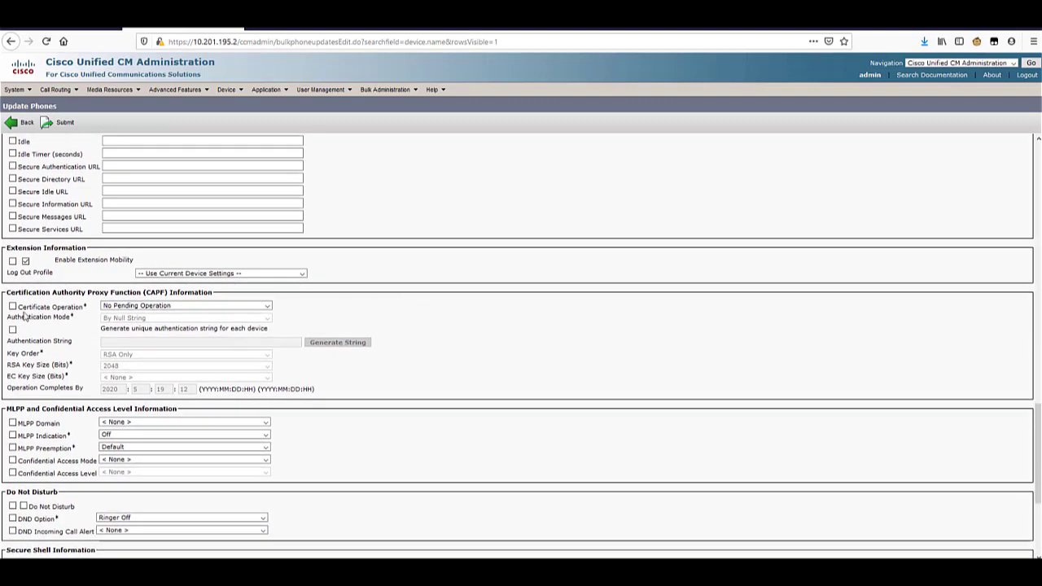
# - Include Certificate Operation in the bulk update and set it to Troubleshoot
pyautogui.click(13, 306)
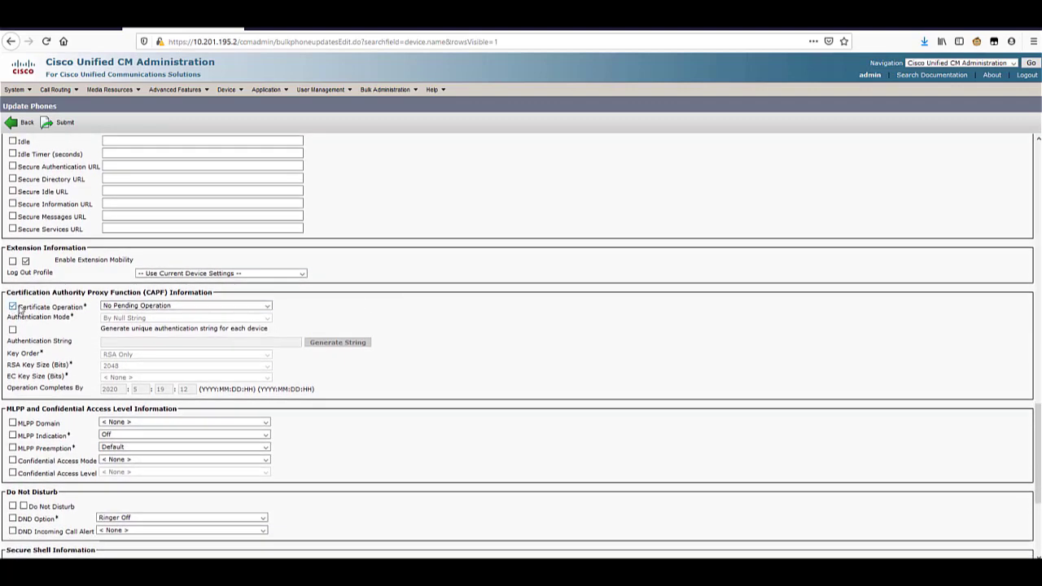
pyautogui.click(184, 305)
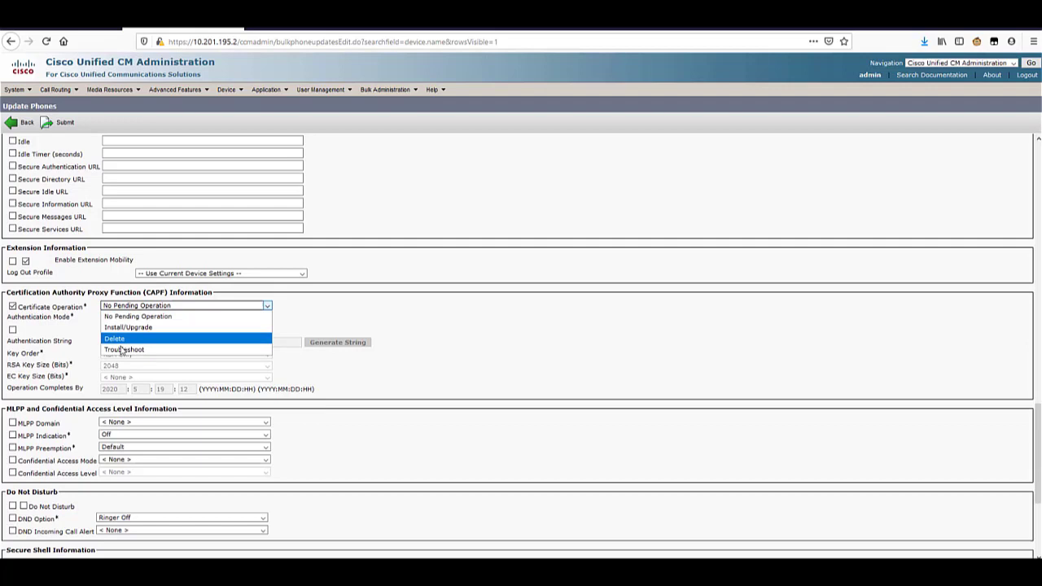
pyautogui.click(125, 349)
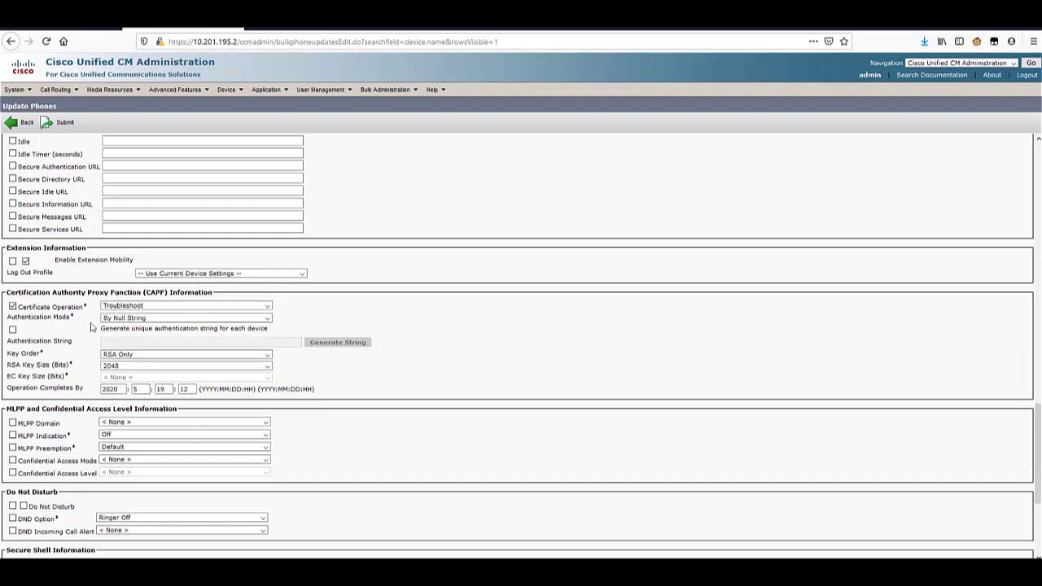
pyautogui.moveTo(149, 327)
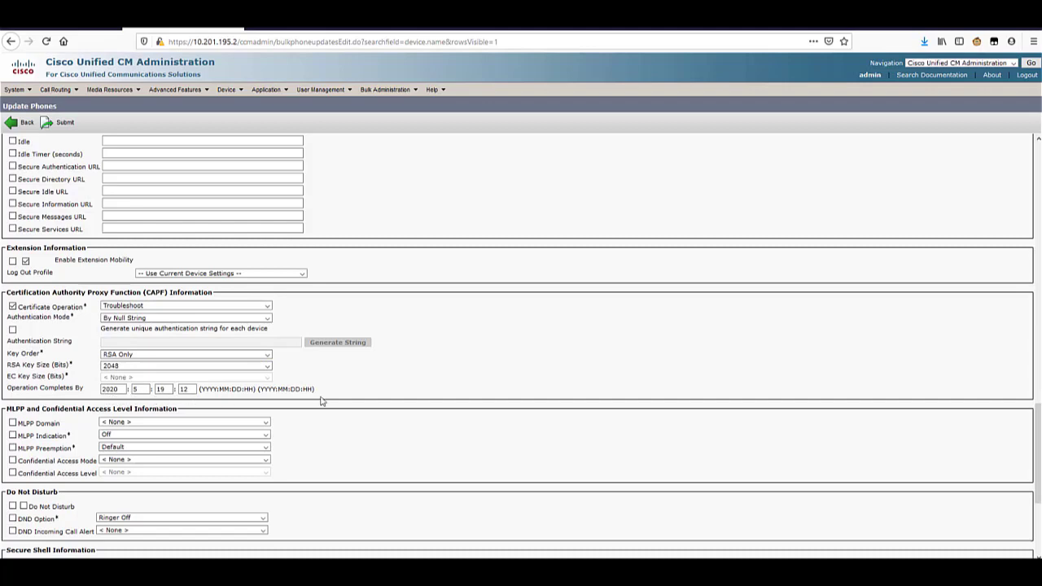
# - Set the job to Run Immediately and submit it
pyautogui.scroll(-3)
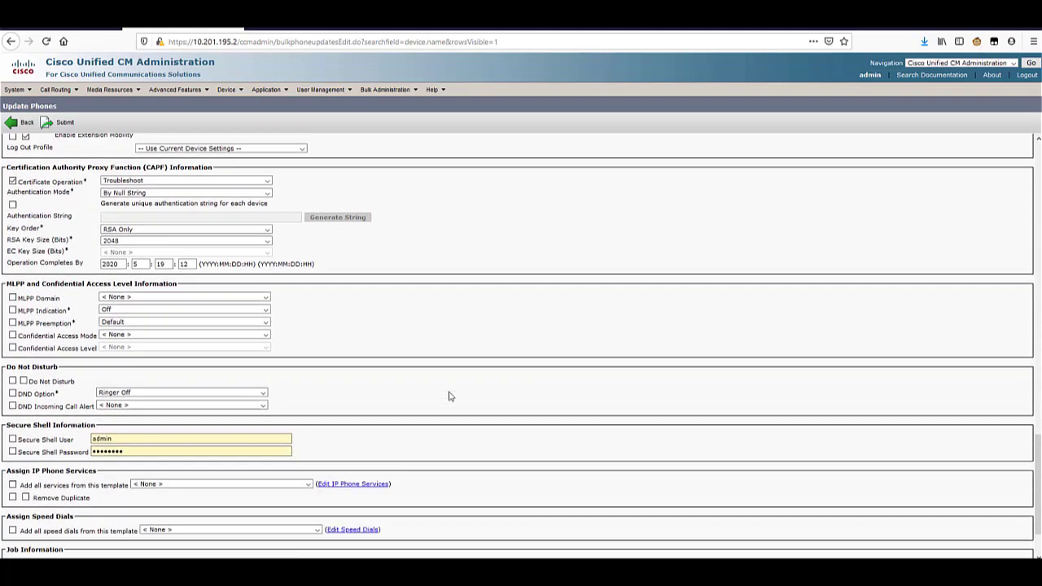
pyautogui.scroll(-3)
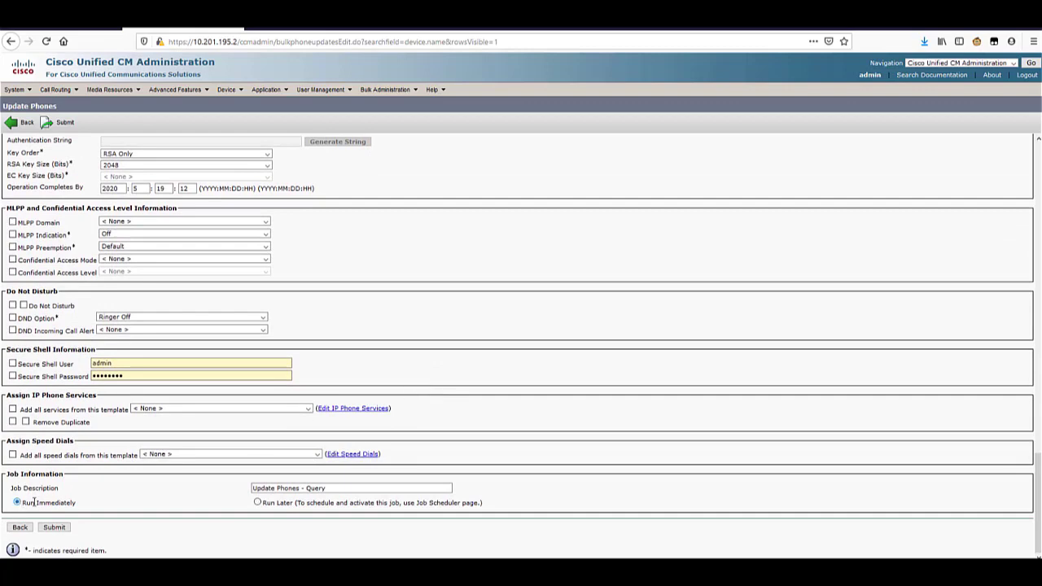
pyautogui.click(54, 527)
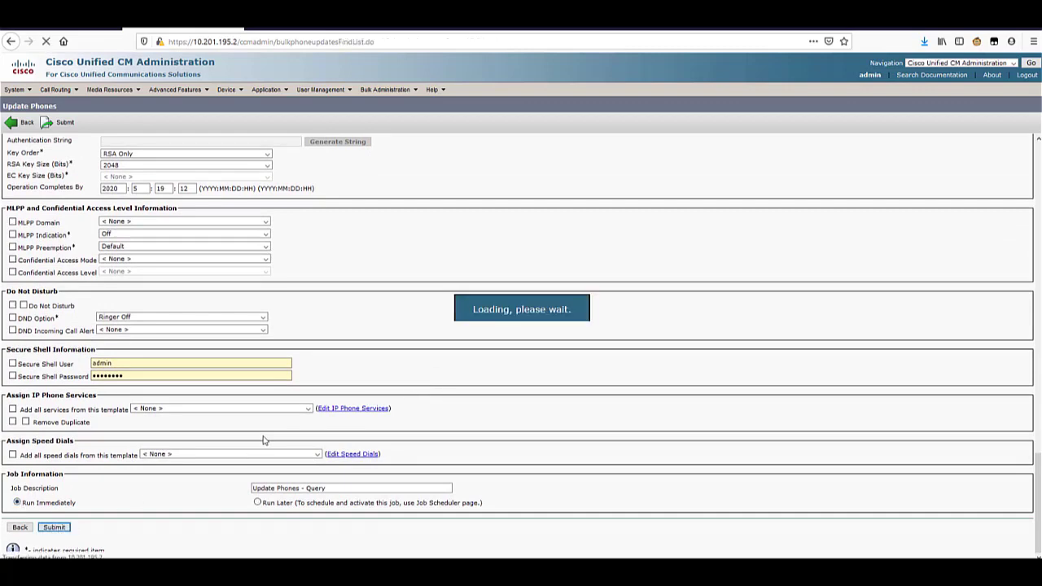
pyautogui.click(53, 527)
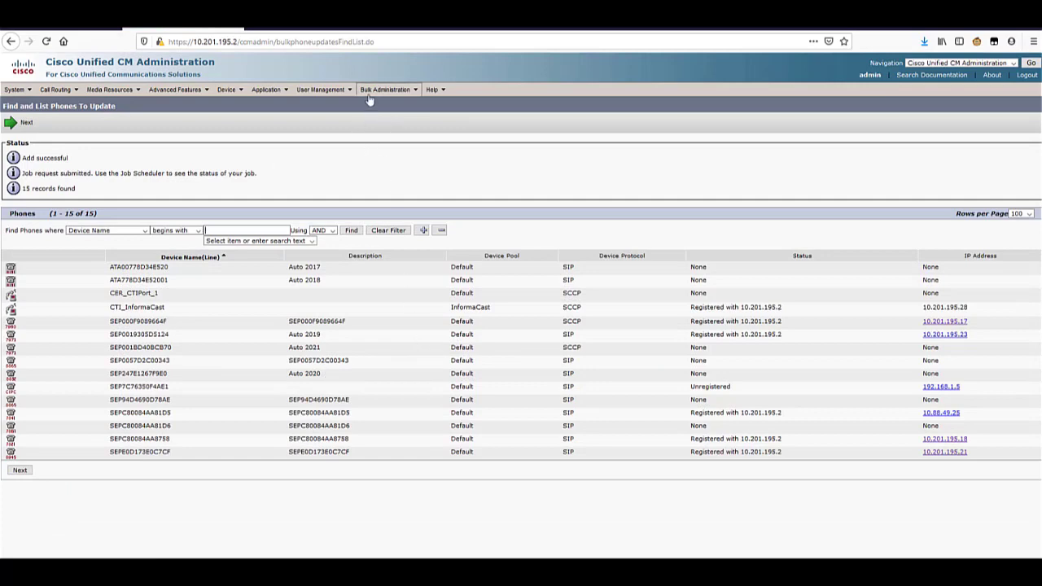
pyautogui.click(392, 354)
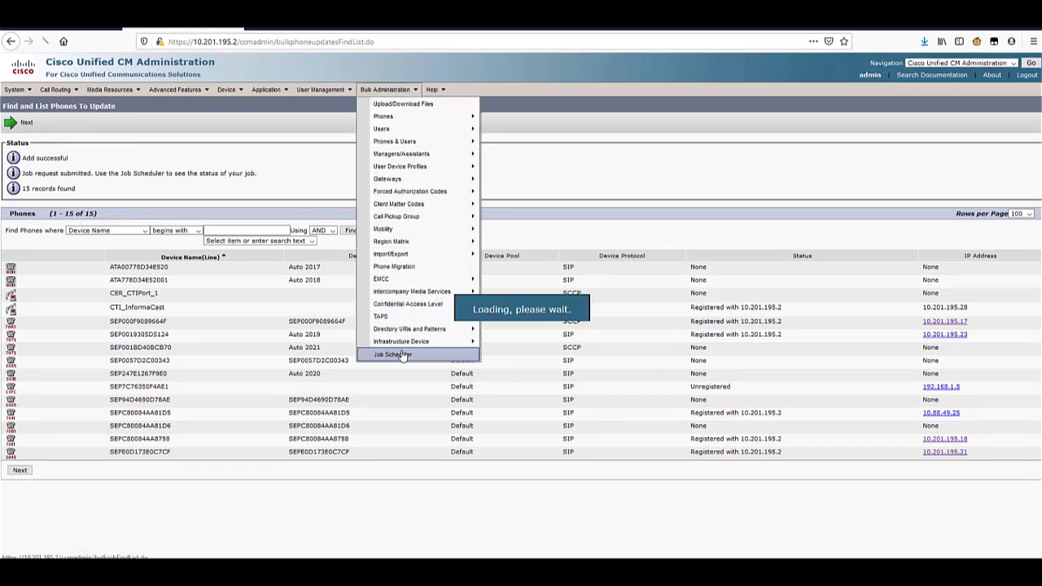
pyautogui.click(393, 354)
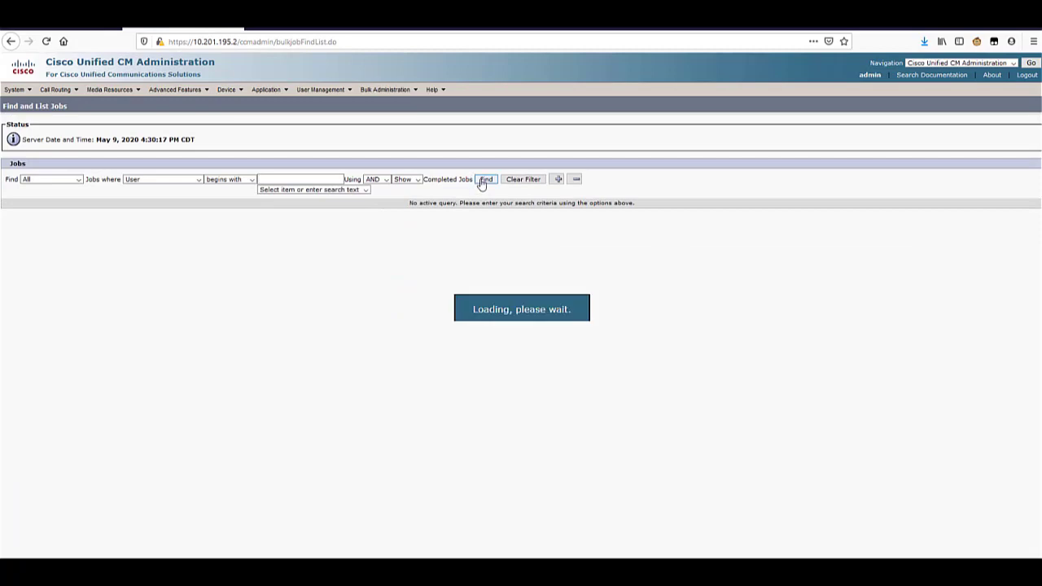
pyautogui.click(486, 179)
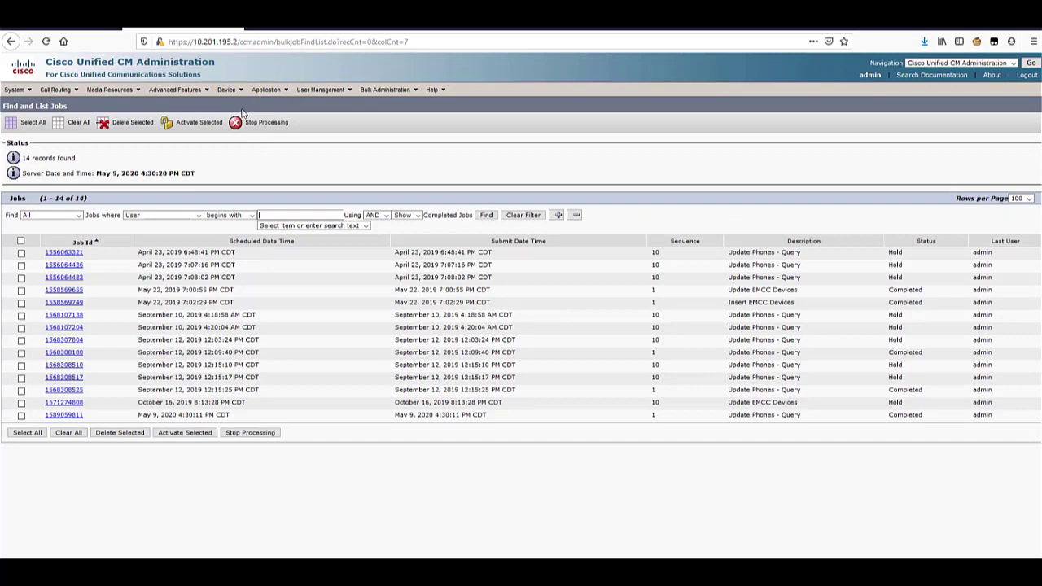
pyautogui.moveTo(234, 373)
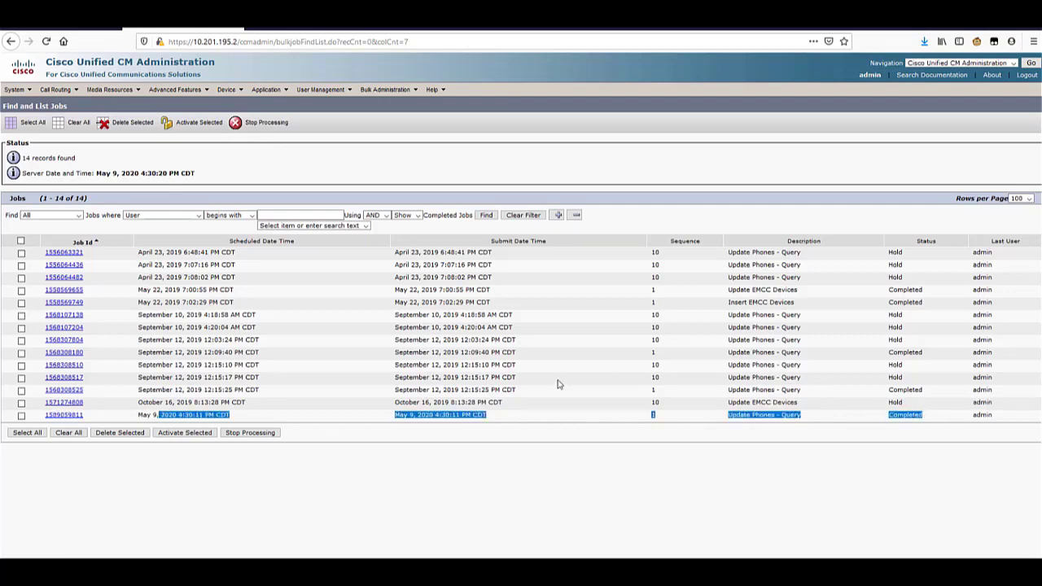
pyautogui.click(64, 414)
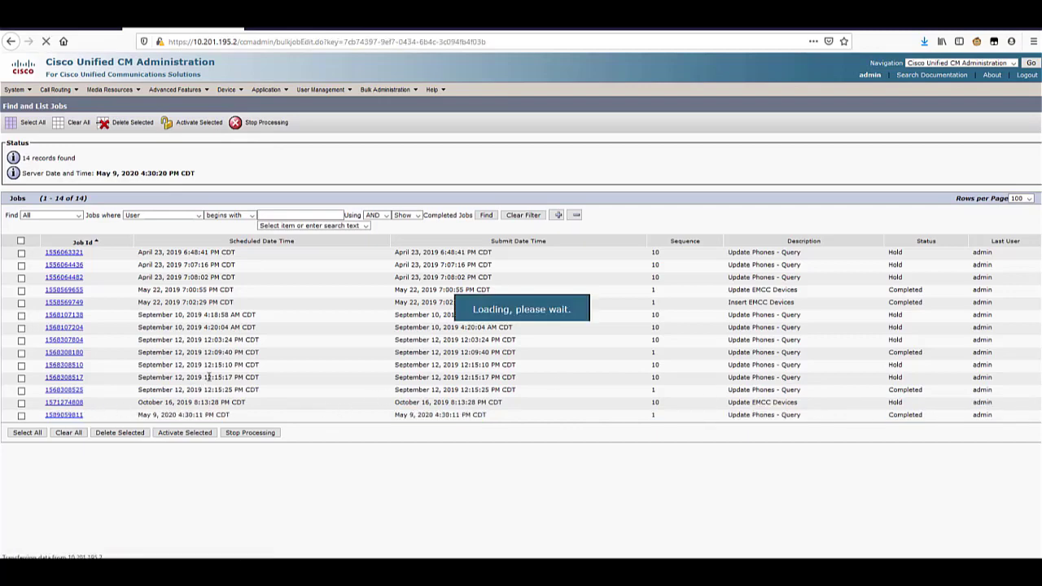
pyautogui.click(64, 414)
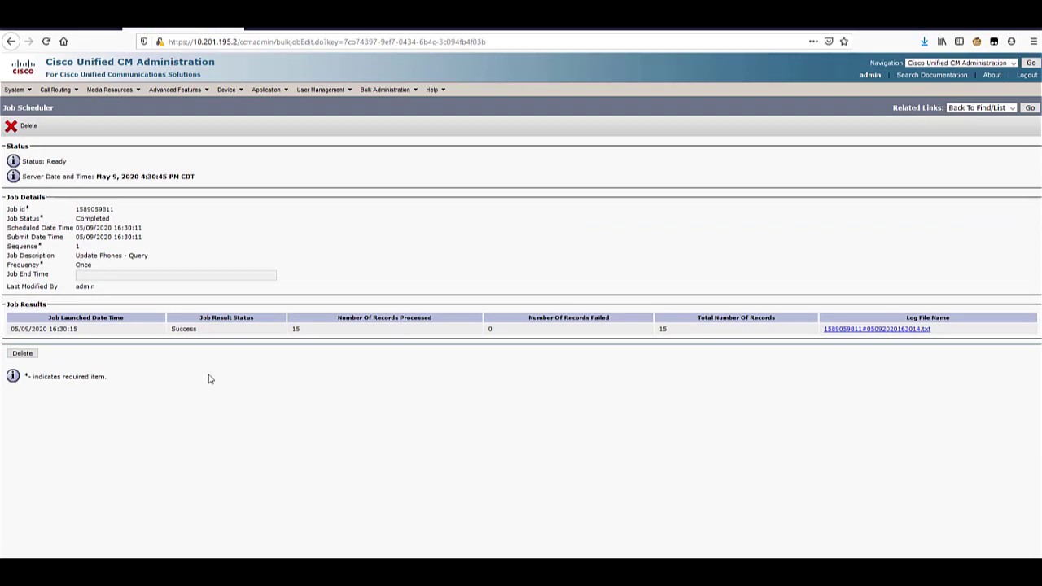
pyautogui.moveTo(909, 334)
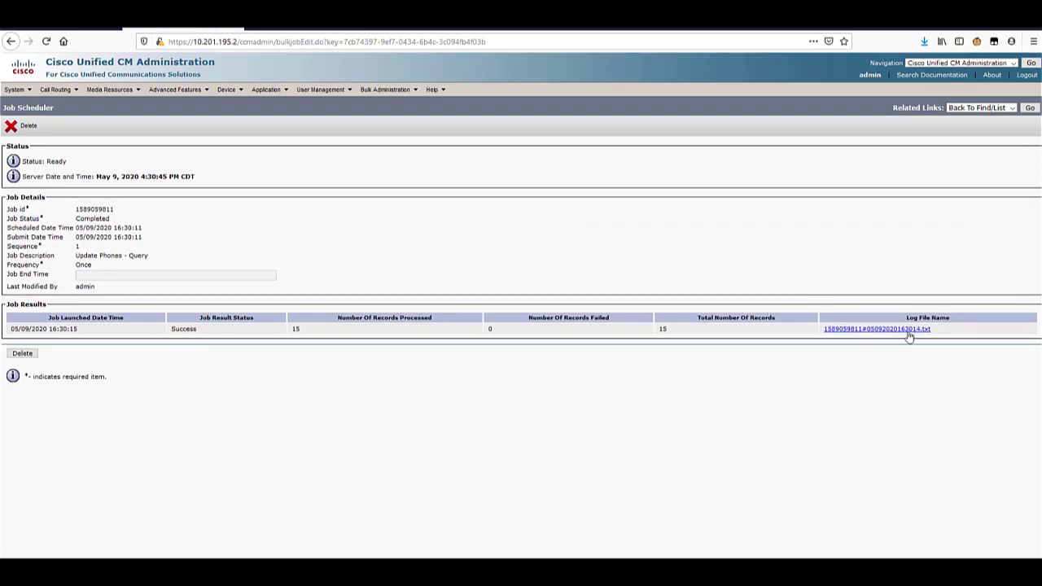
pyautogui.click(876, 328)
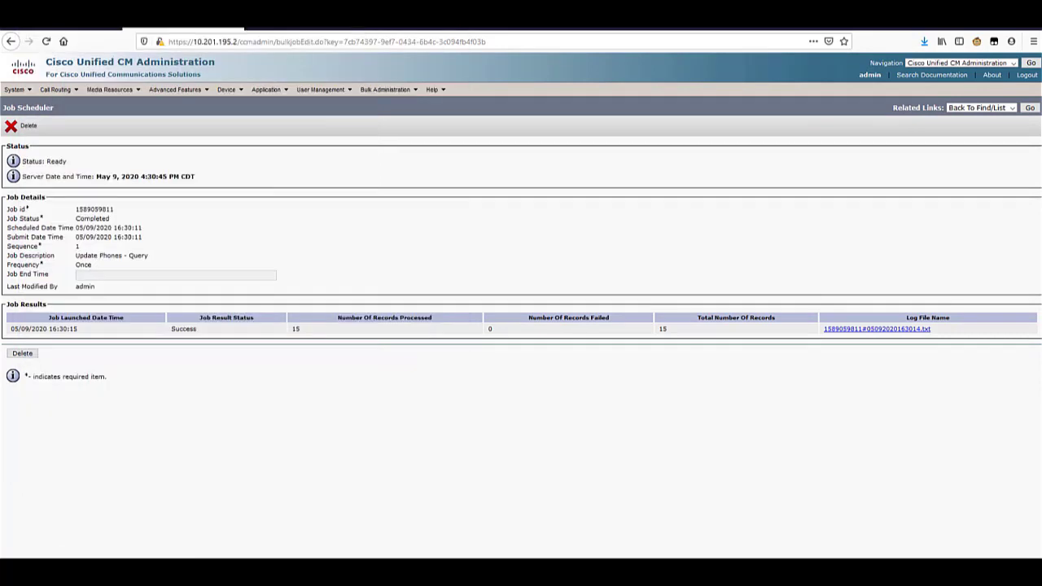
pyautogui.moveTo(386, 98)
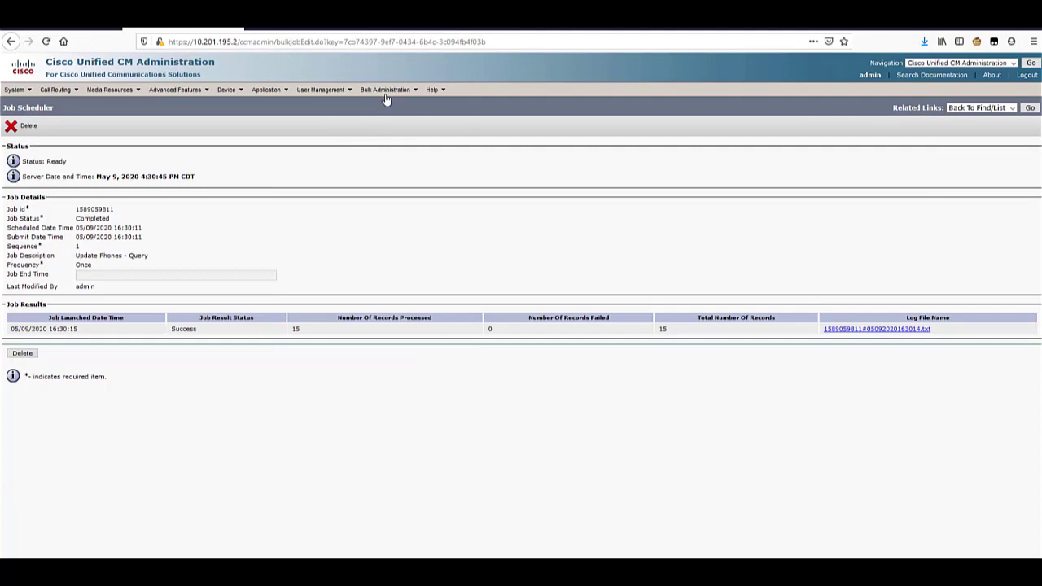
# - Query phones by Device Type containing '79', find the three matches, and continue to update settings
pyautogui.click(385, 89)
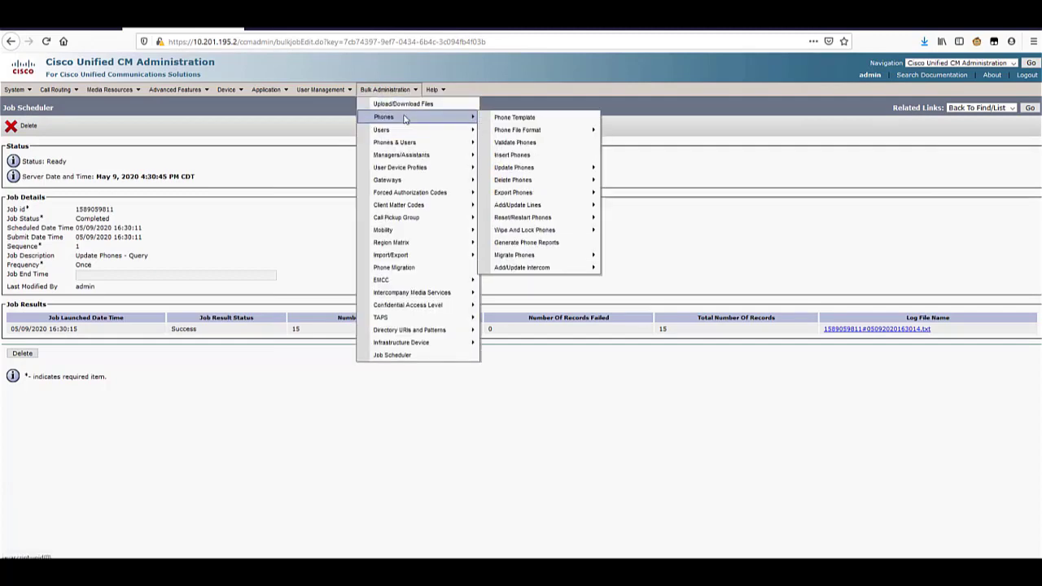
pyautogui.moveTo(513, 167)
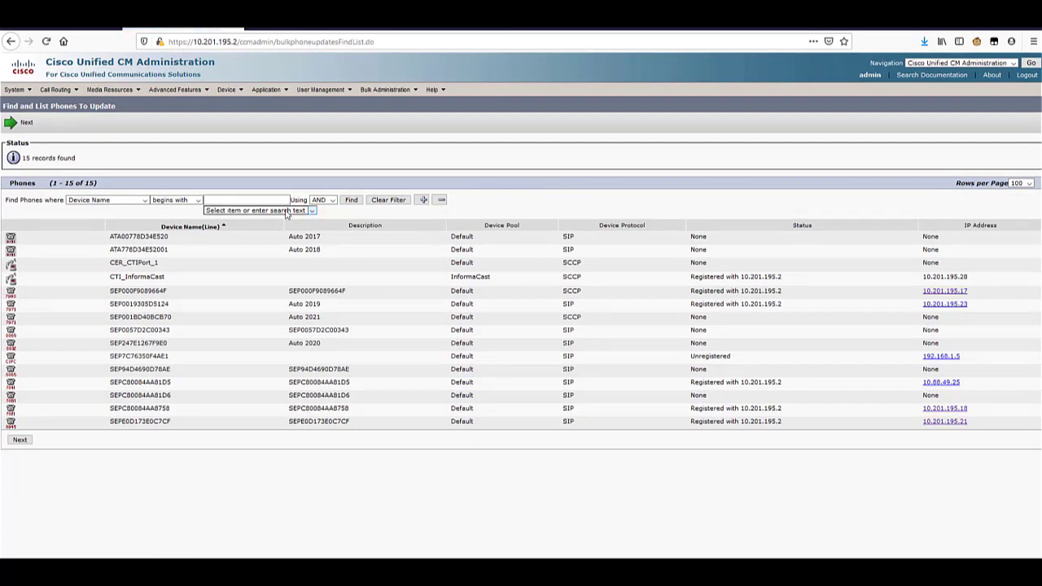
pyautogui.click(106, 199)
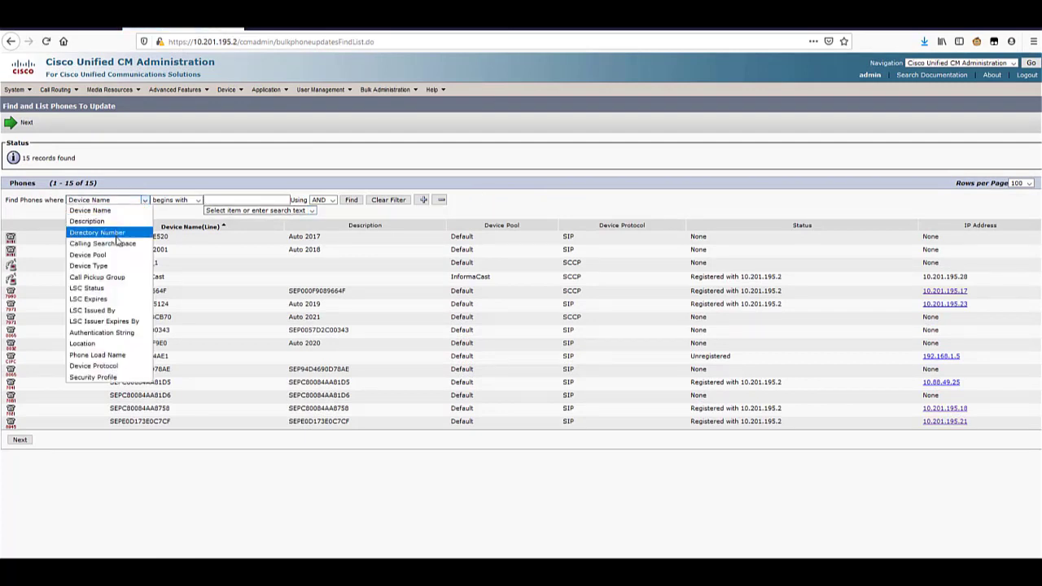
pyautogui.click(88, 265)
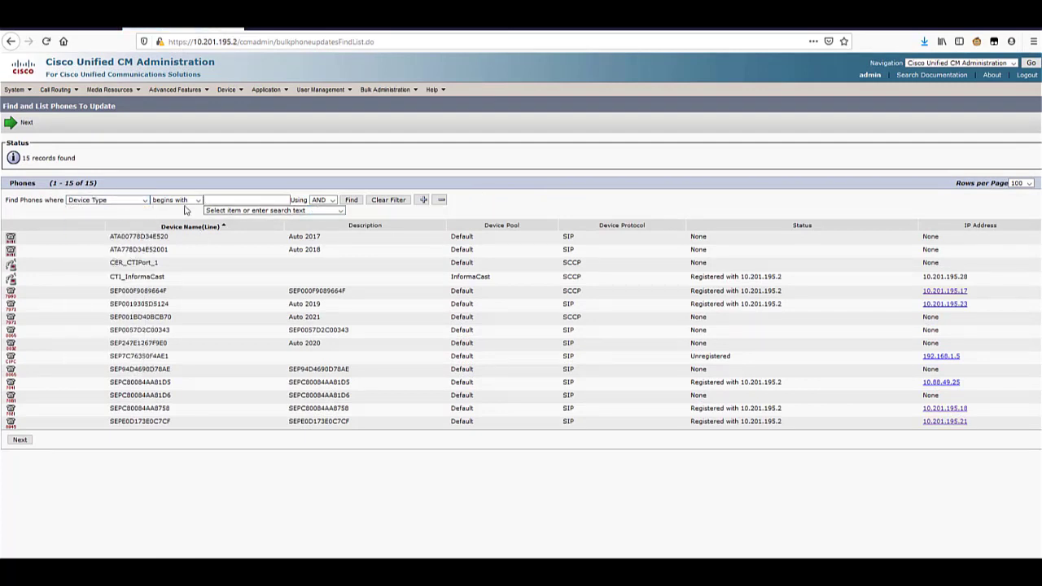
pyautogui.click(176, 200)
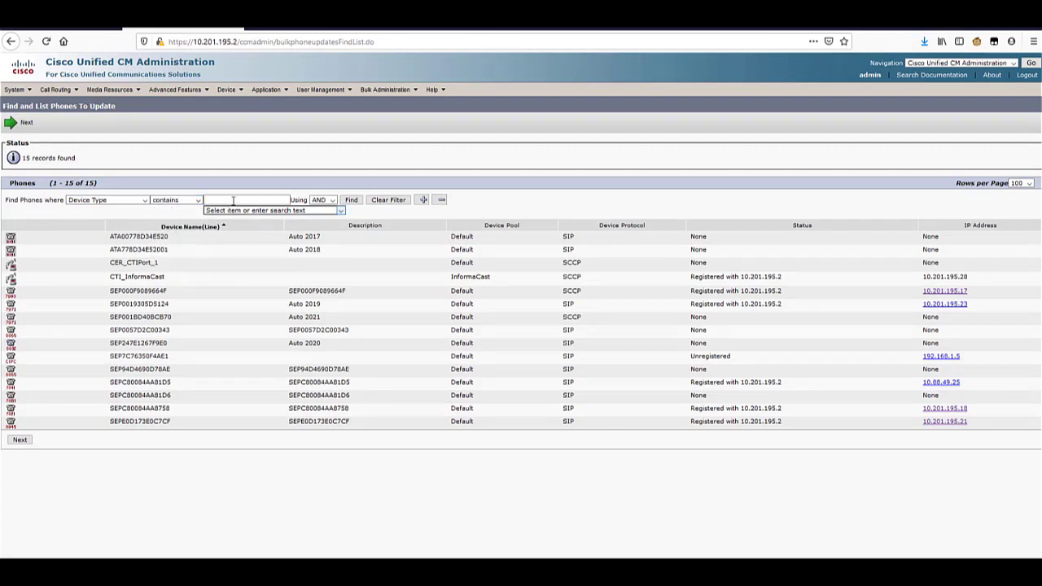
pyautogui.write('79')
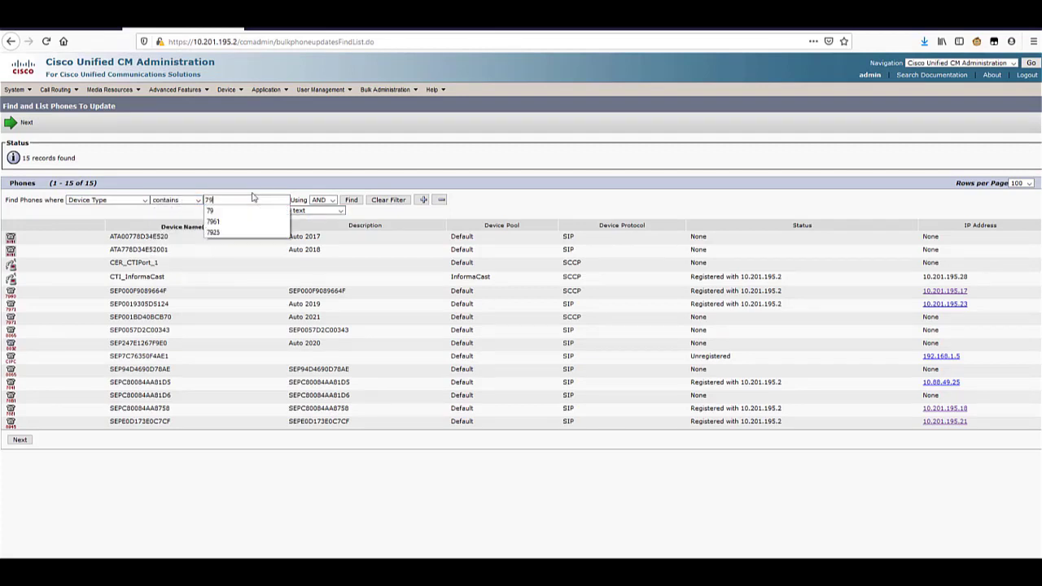
pyautogui.click(351, 199)
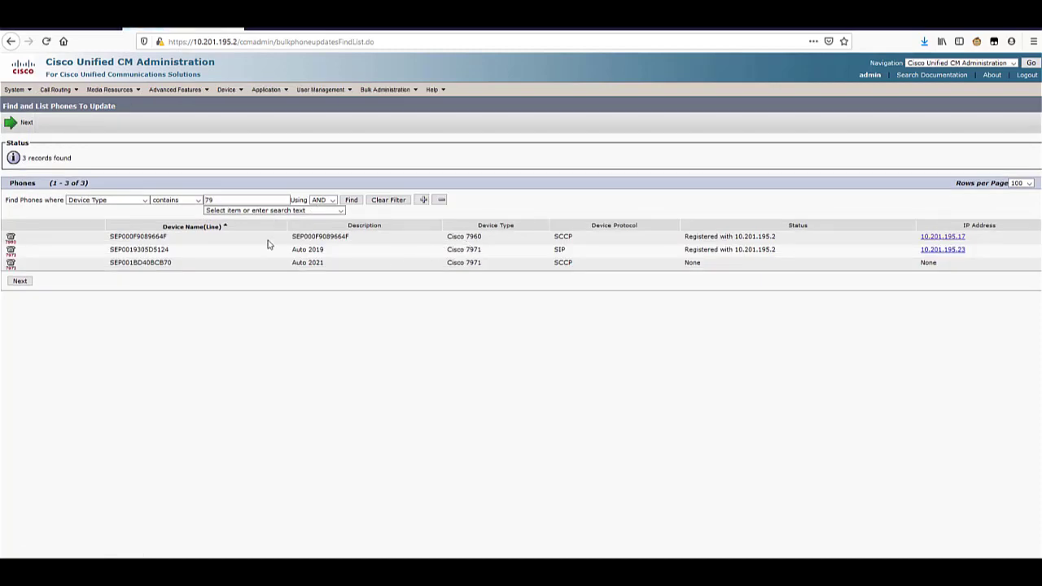
pyautogui.click(26, 122)
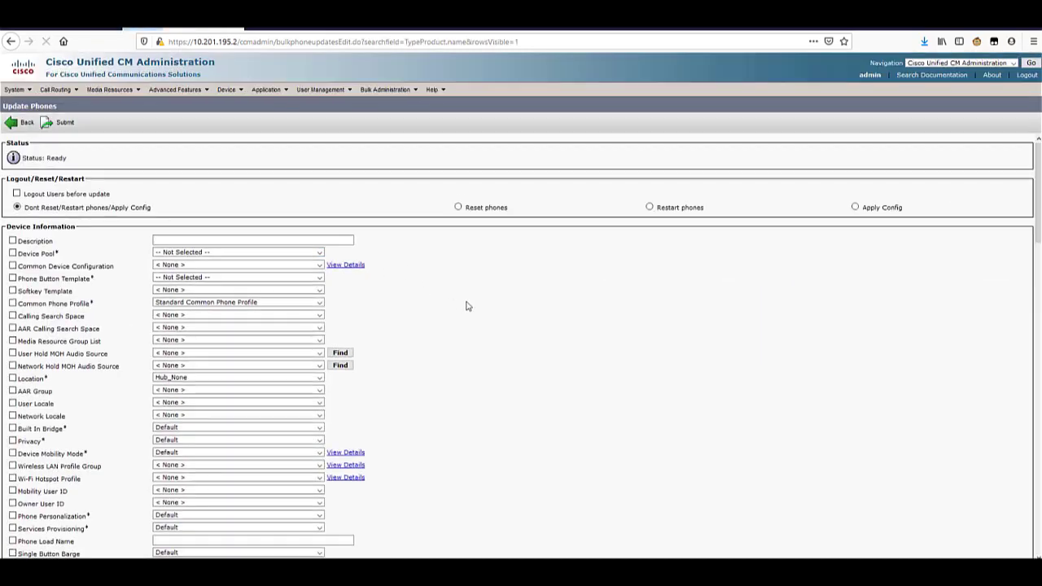
# - Set Certificate Operation to Troubleshoot, choose Run Immediately, and submit the job
pyautogui.scroll(-3)
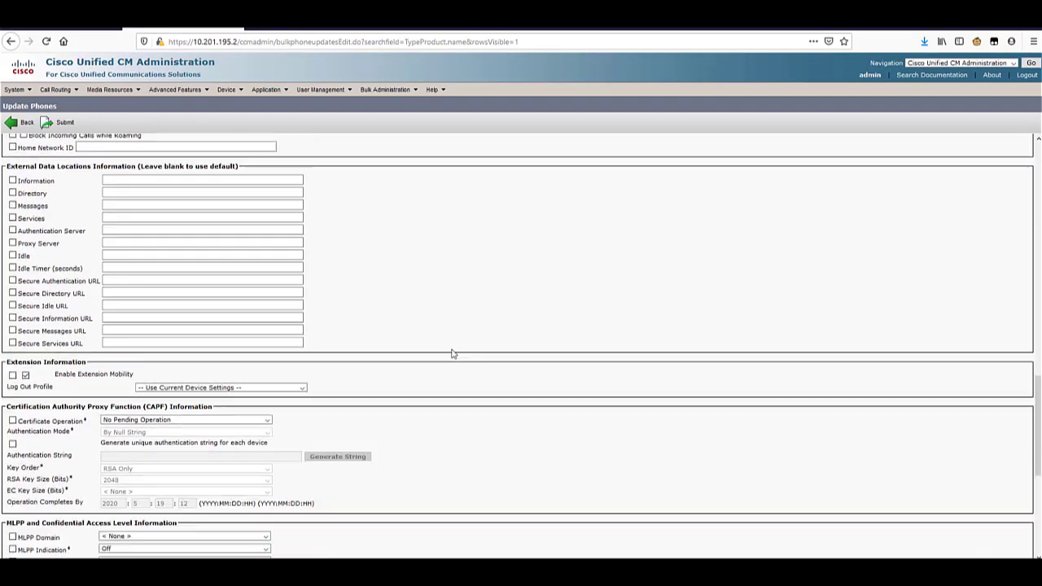
pyautogui.scroll(-3)
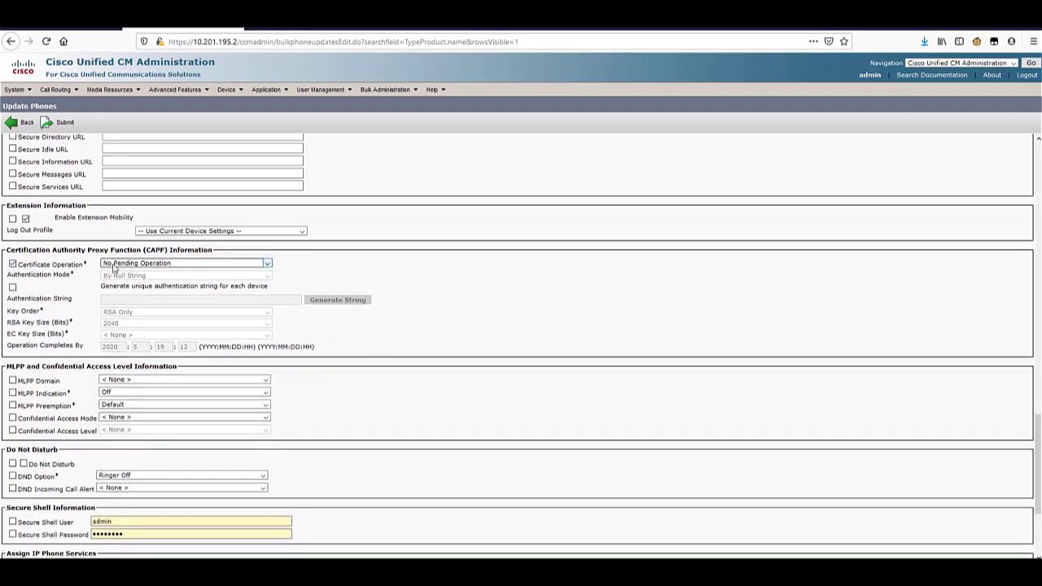
pyautogui.click(183, 262)
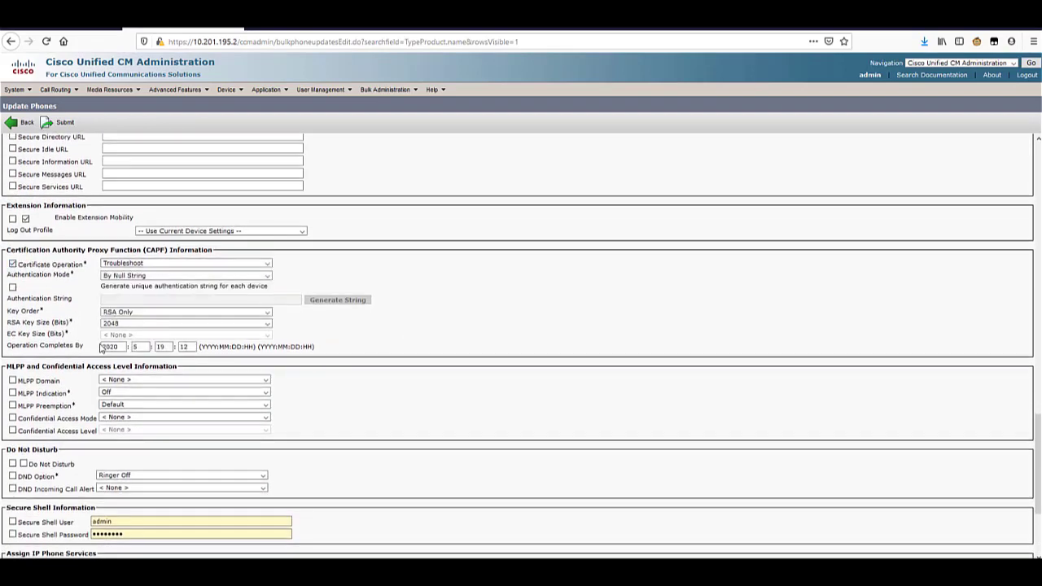
pyautogui.scroll(-3)
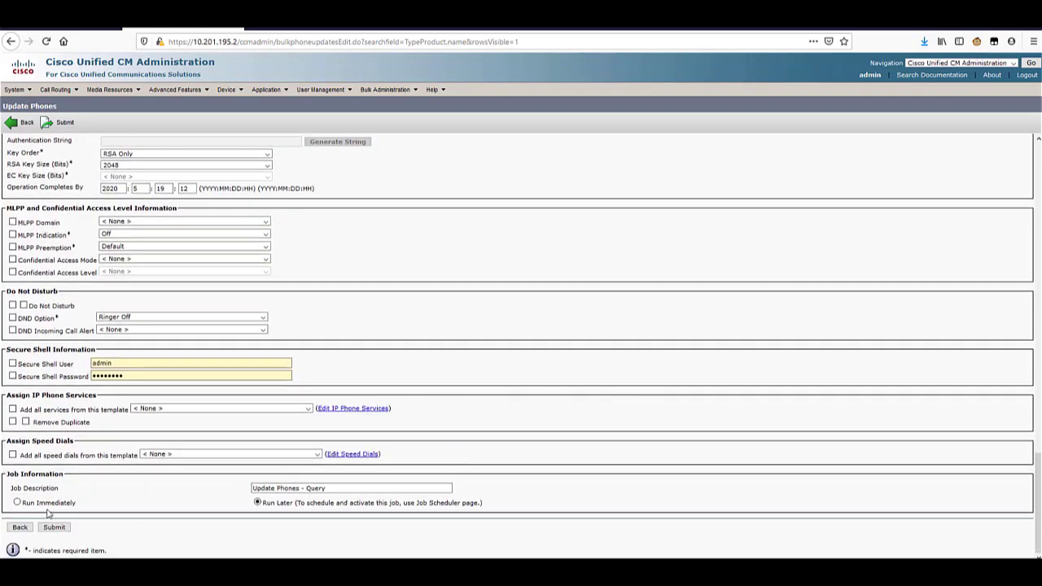
pyautogui.click(17, 502)
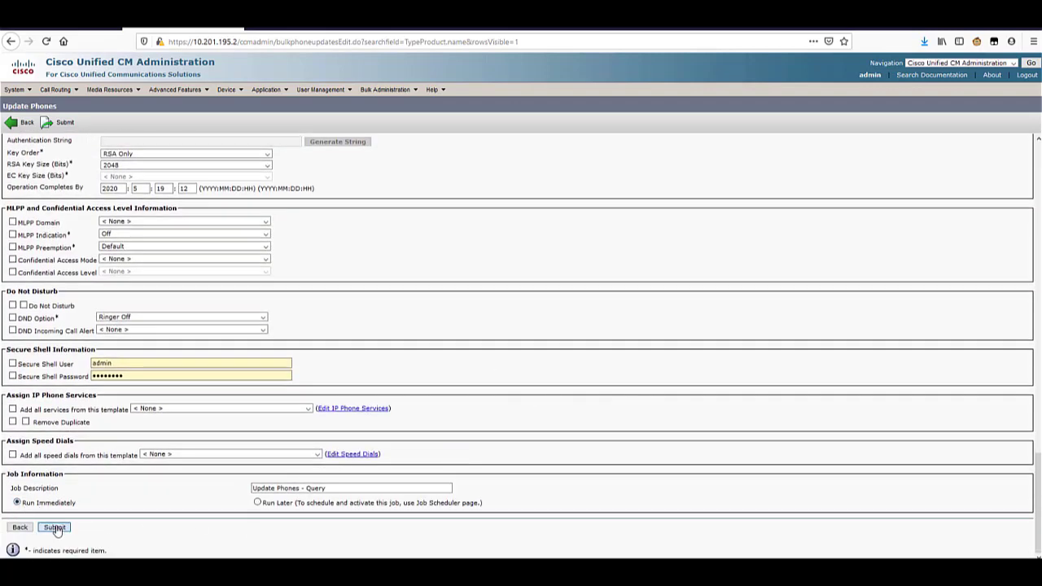
pyautogui.click(54, 527)
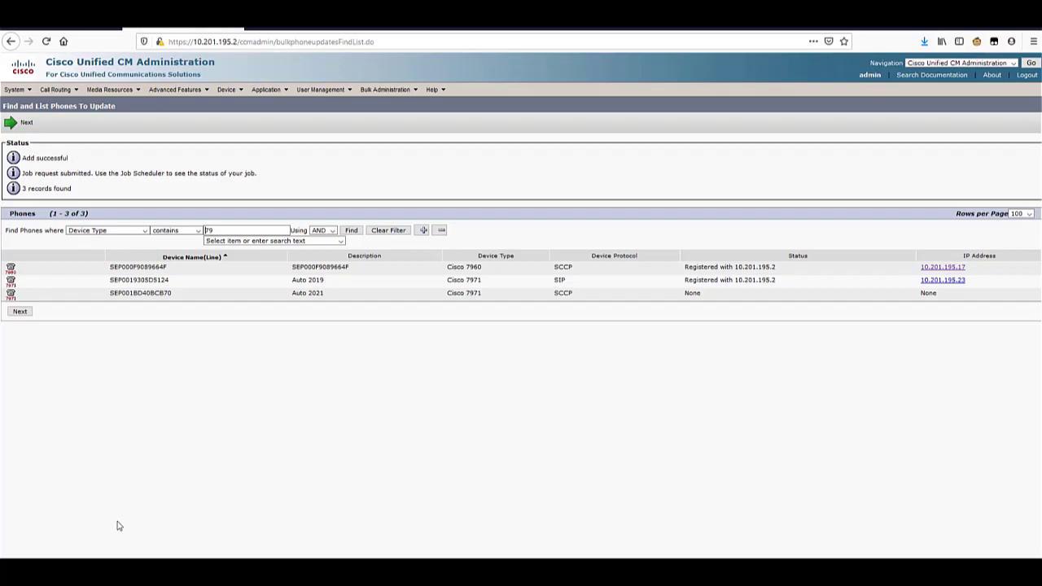